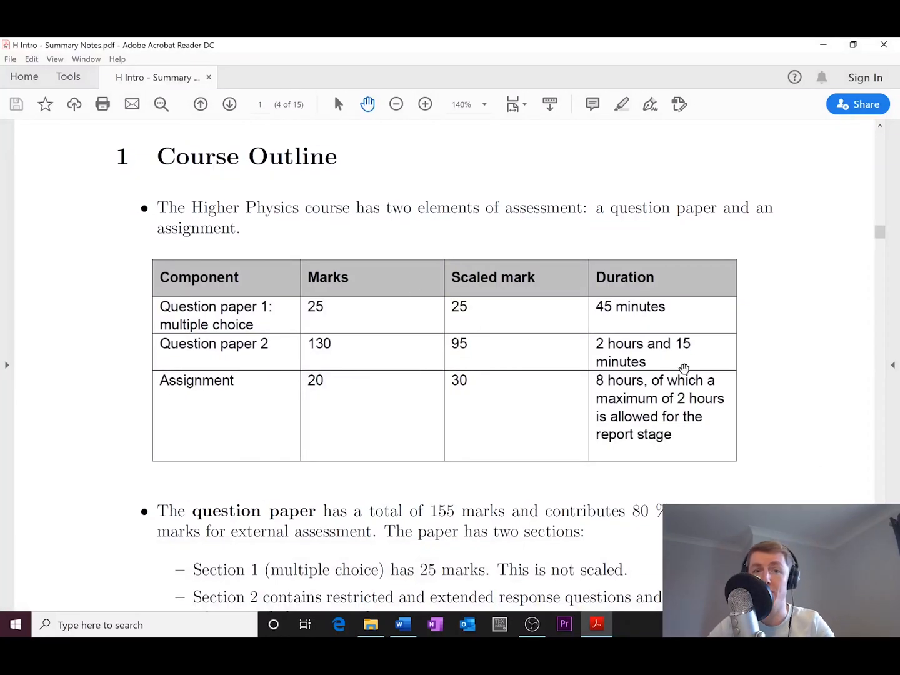
mouse_move(407, 269)
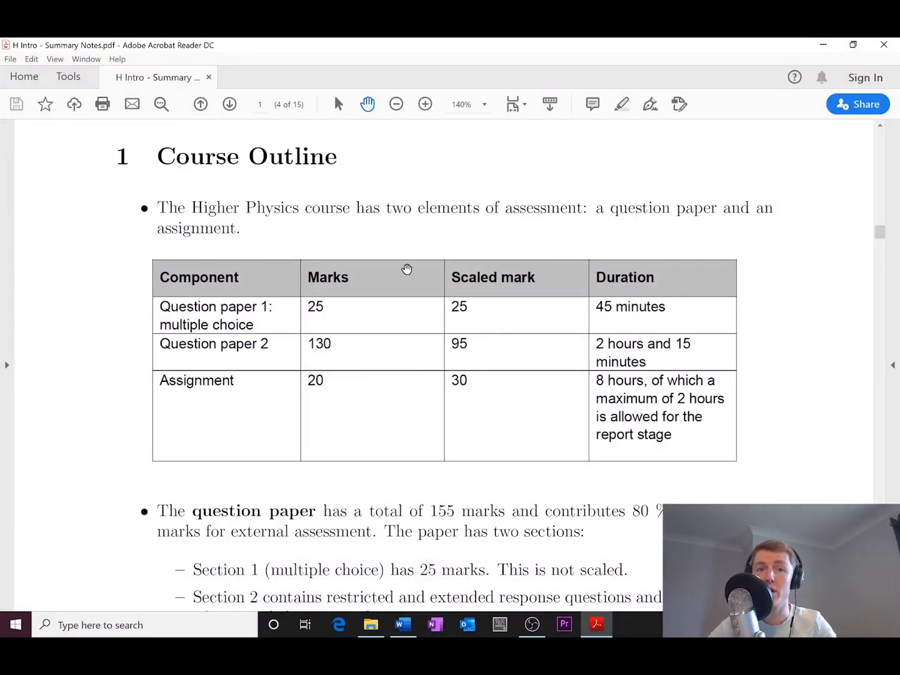
mouse_move(519, 188)
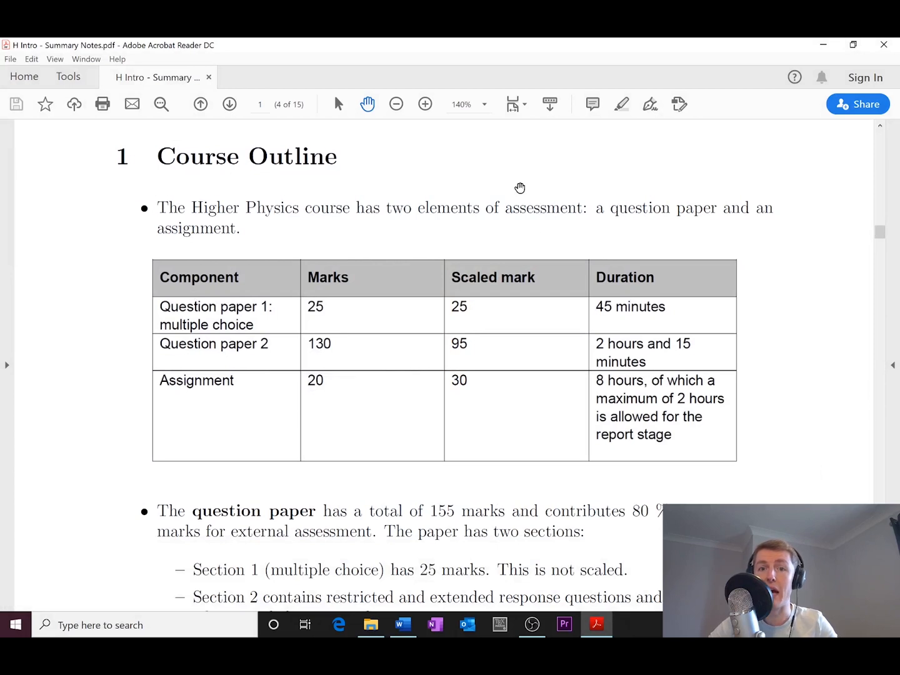
mouse_move(372, 255)
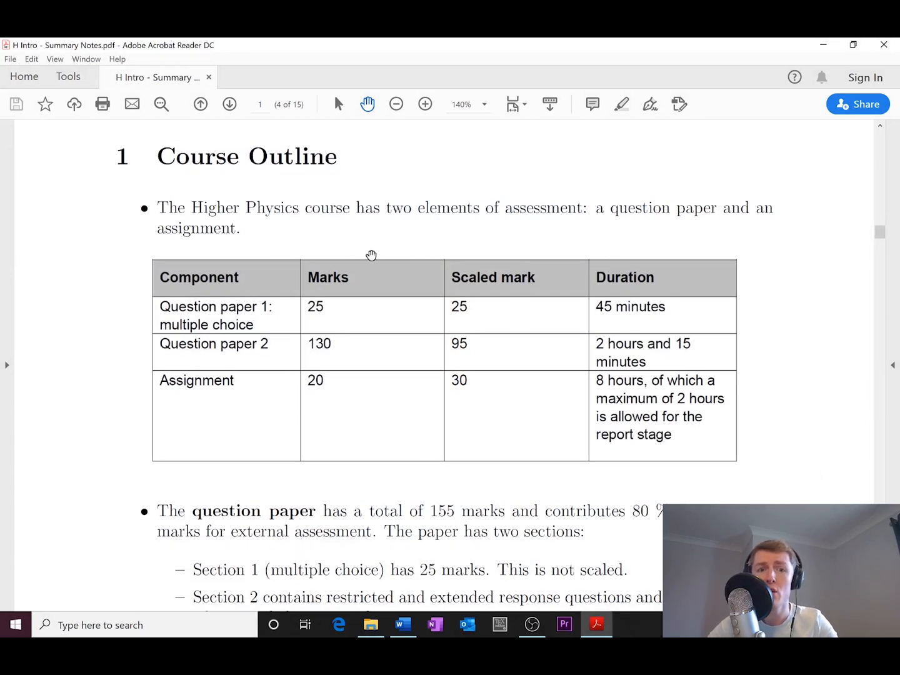
mouse_move(181, 332)
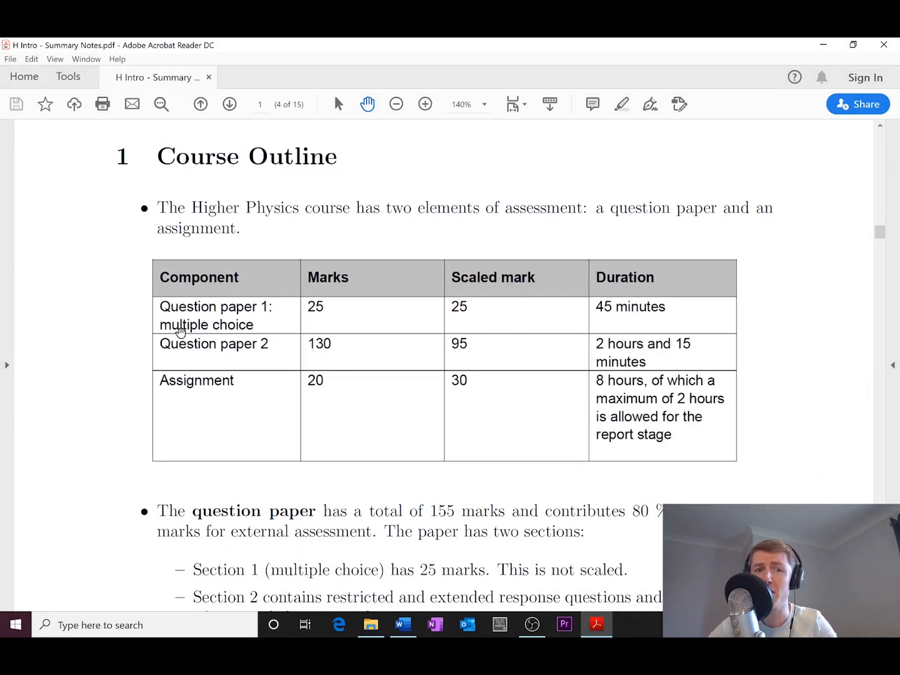
mouse_move(248, 378)
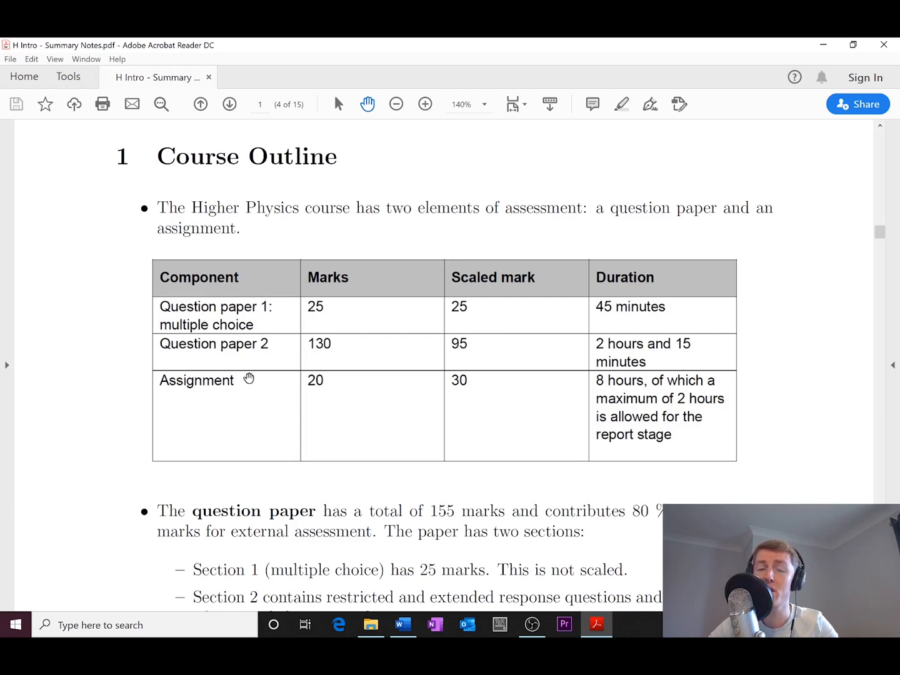
mouse_move(272, 319)
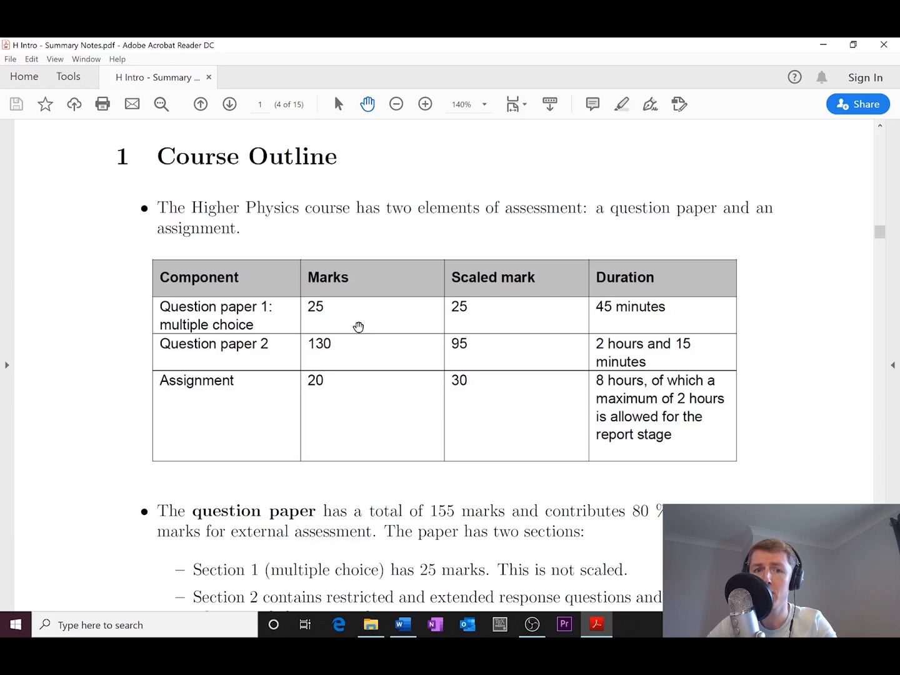
mouse_move(376, 338)
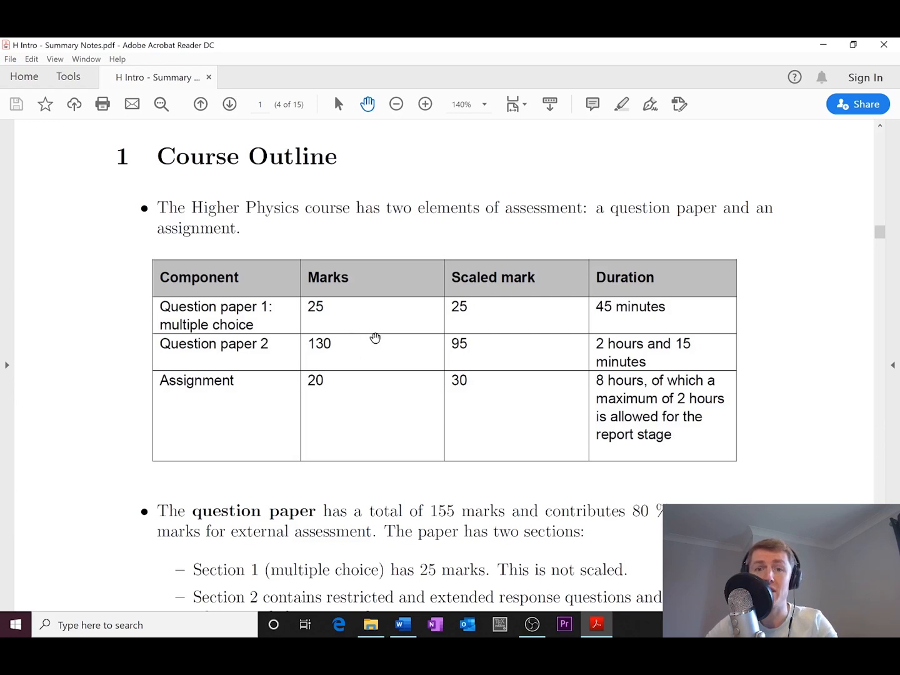
mouse_move(275, 336)
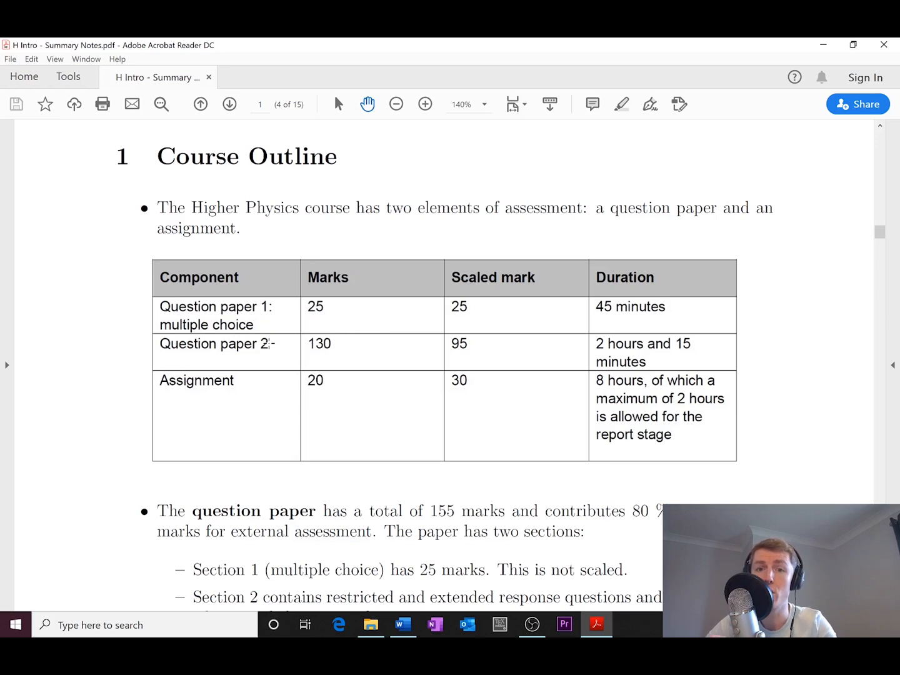
mouse_move(265, 306)
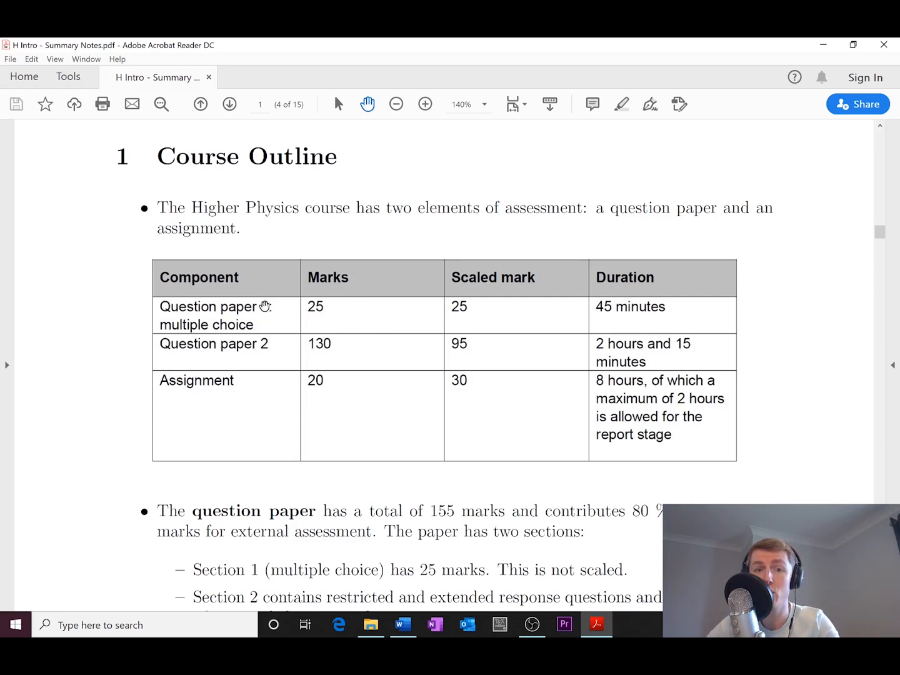
mouse_move(638, 289)
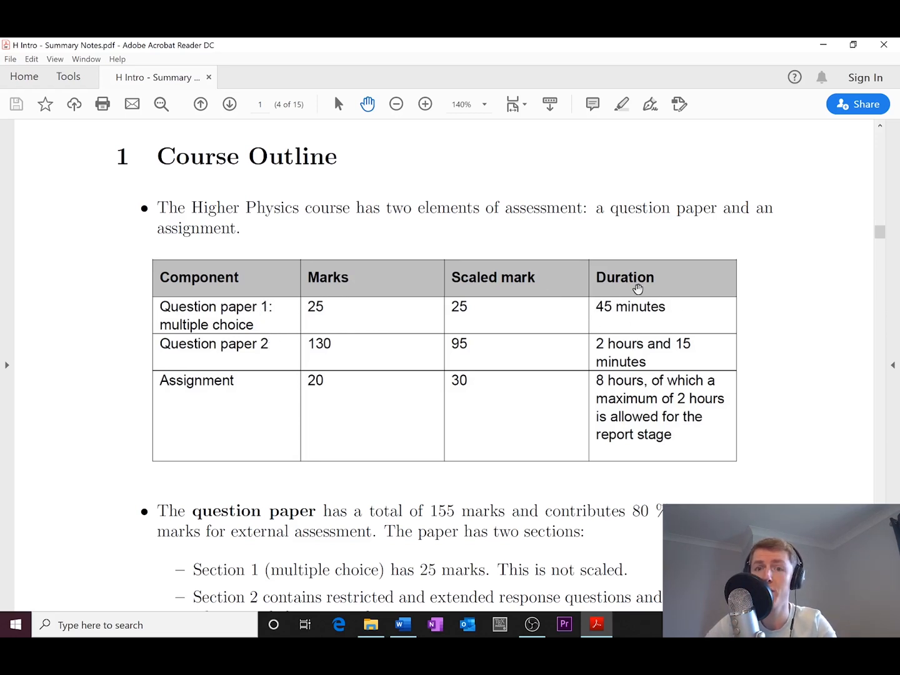
mouse_move(335, 285)
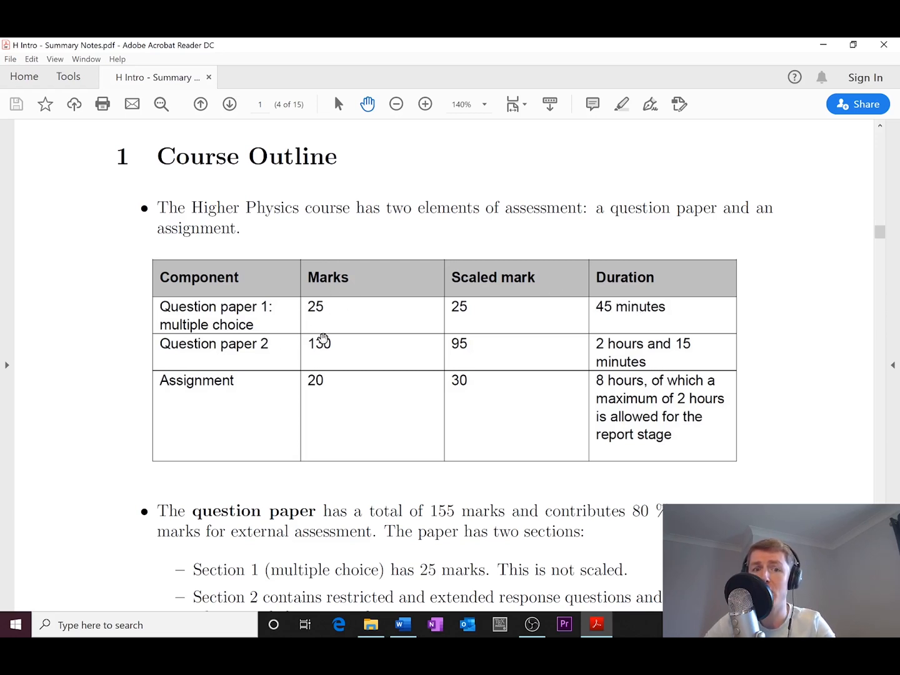
mouse_move(519, 361)
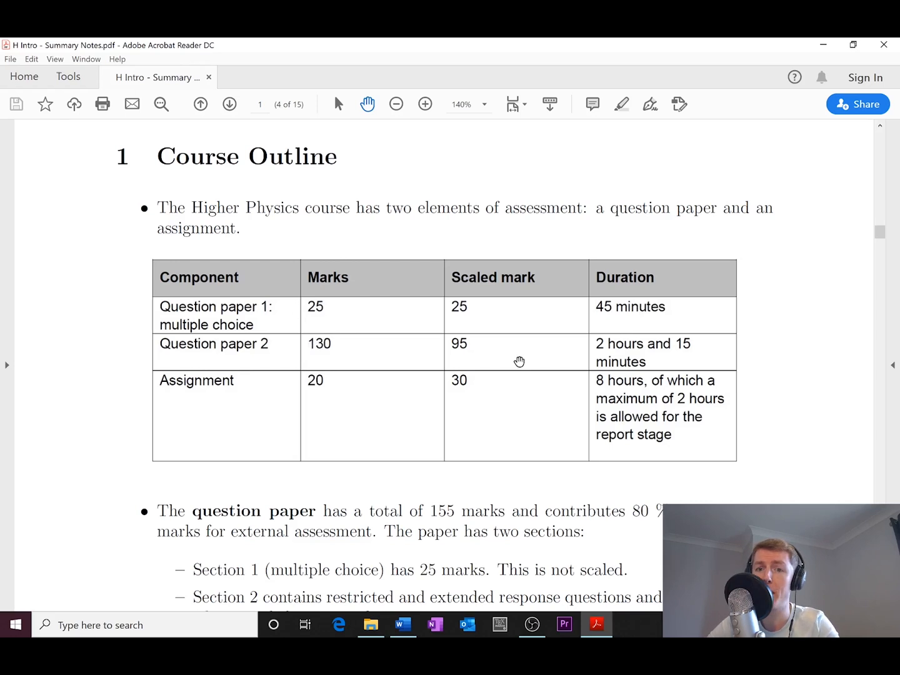
mouse_move(648, 360)
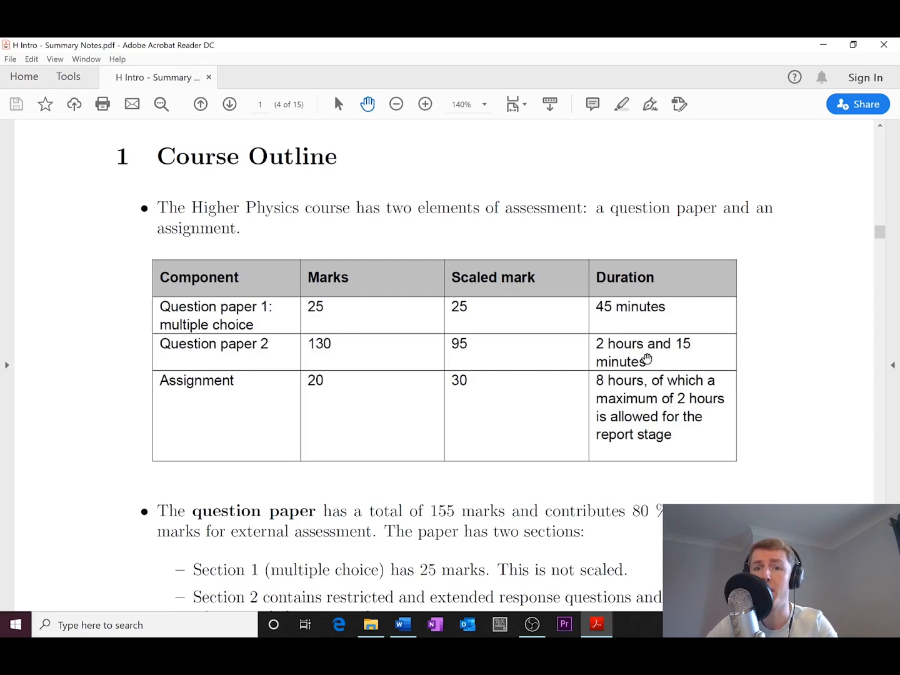
mouse_move(232, 396)
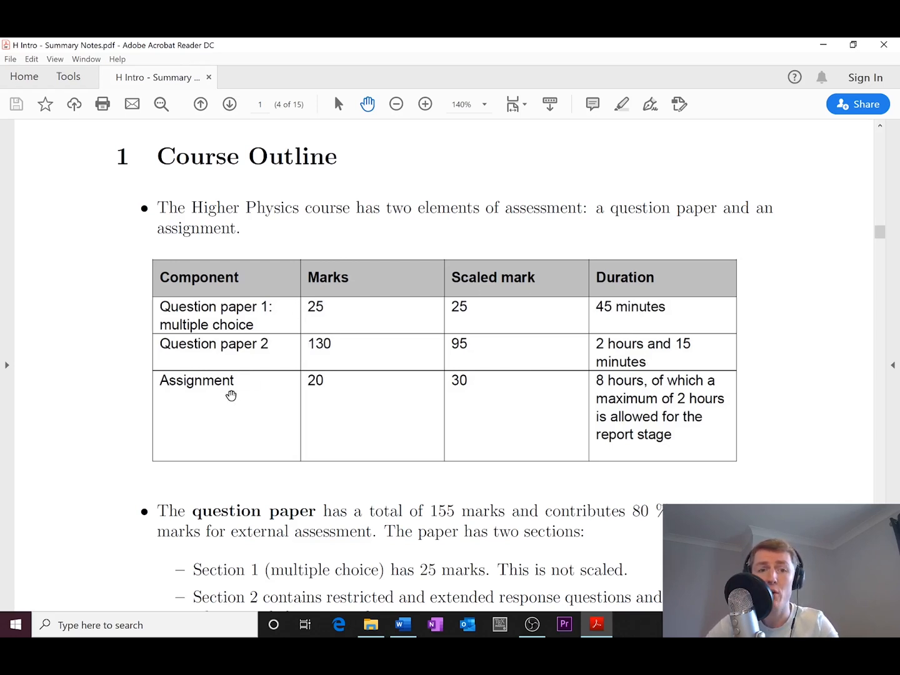
mouse_move(311, 382)
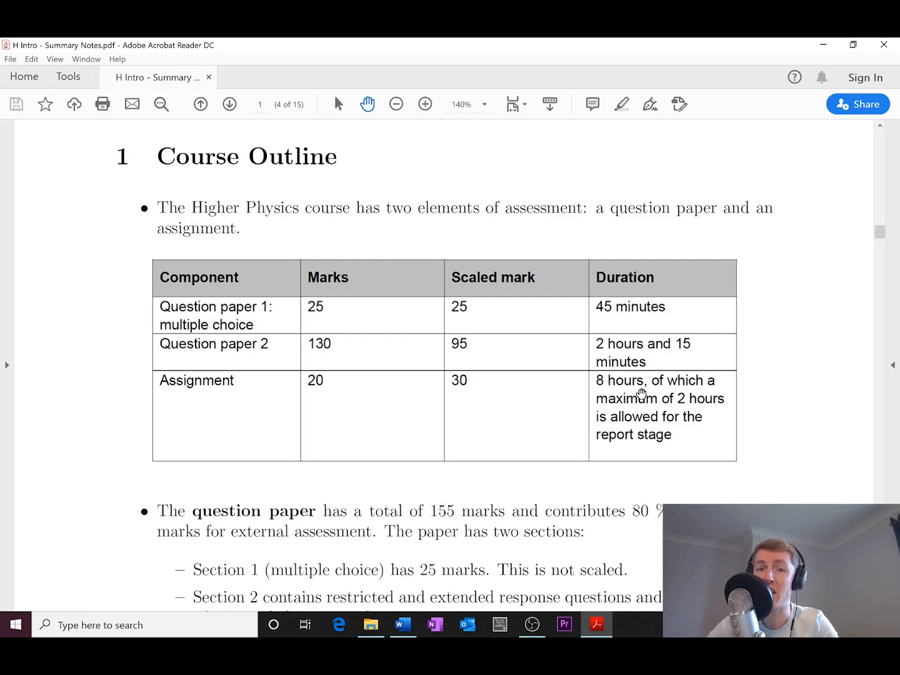
mouse_move(701, 413)
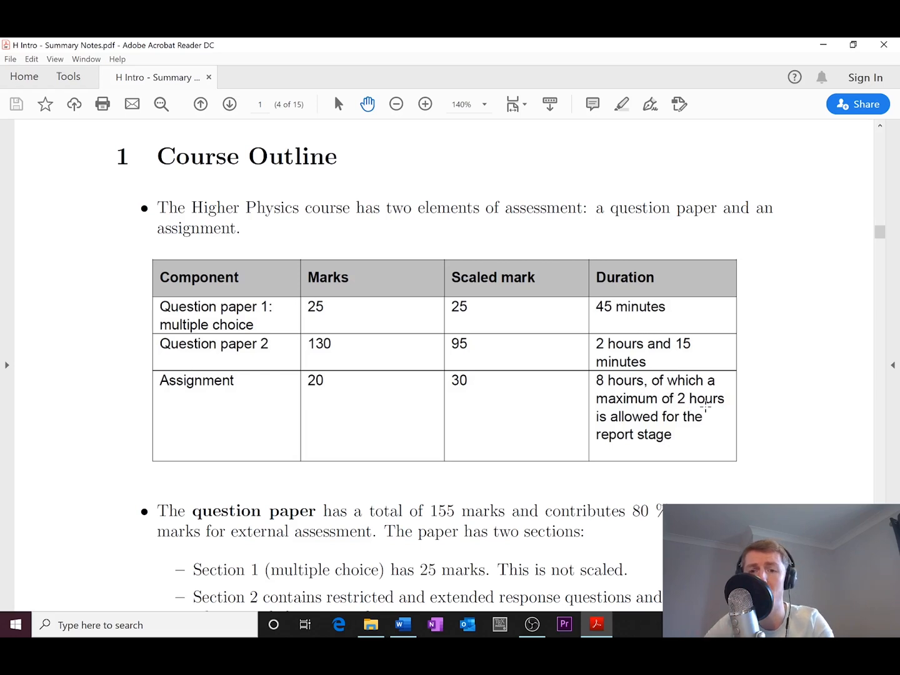
Step: Scroll the H Intro notes past the research and report stages to the three course topics
scroll("down", 3)
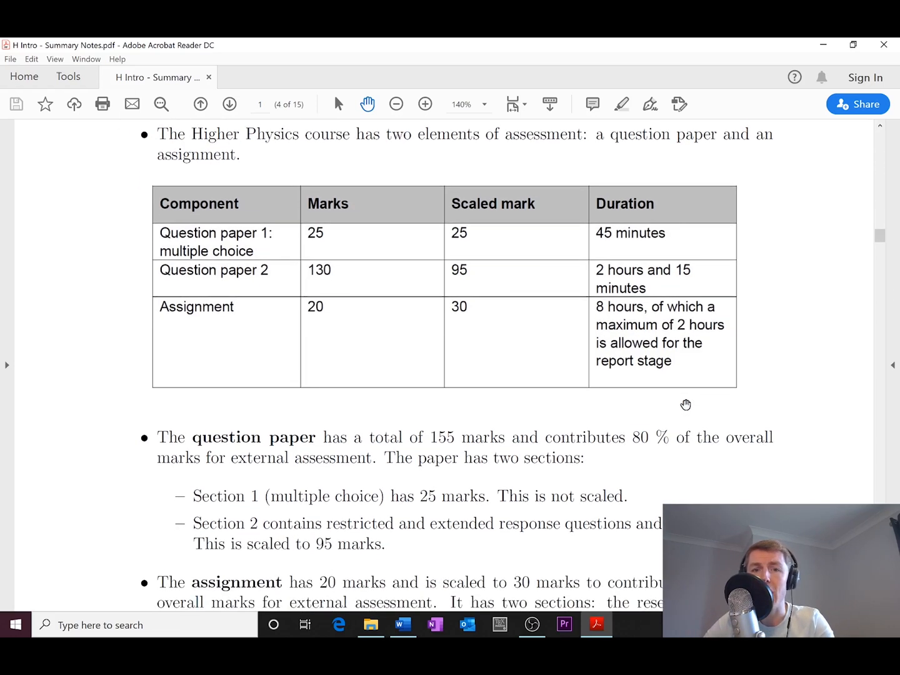
scroll("down", 3)
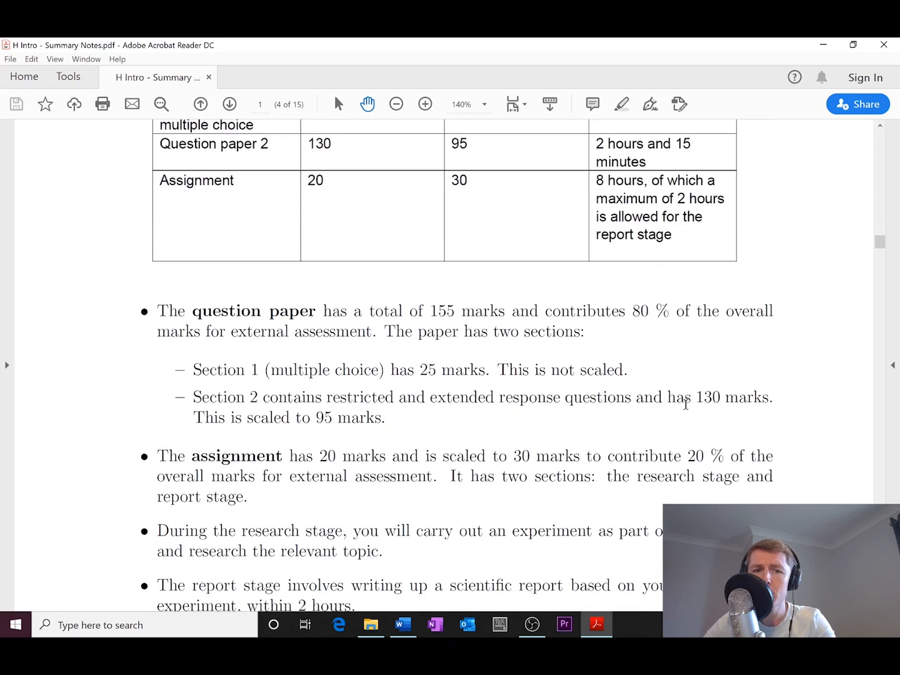
mouse_move(406, 333)
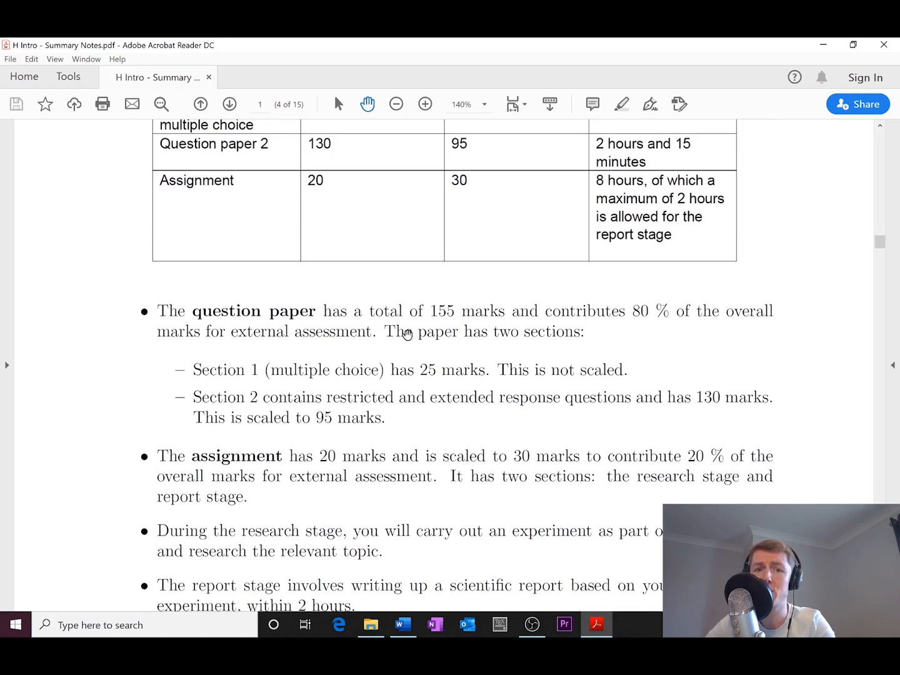
scroll("down", 3)
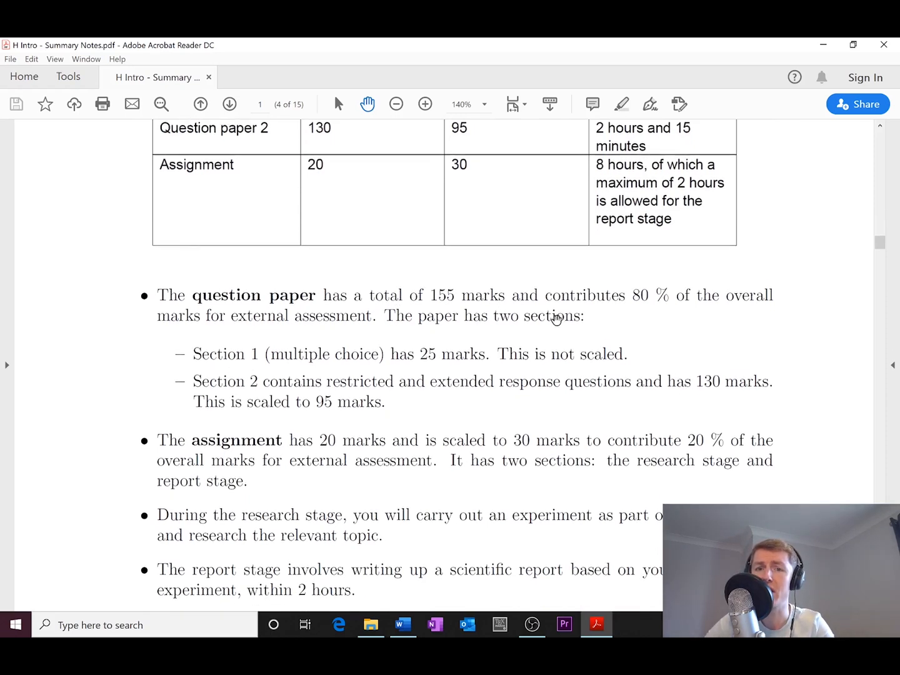
scroll("down", 3)
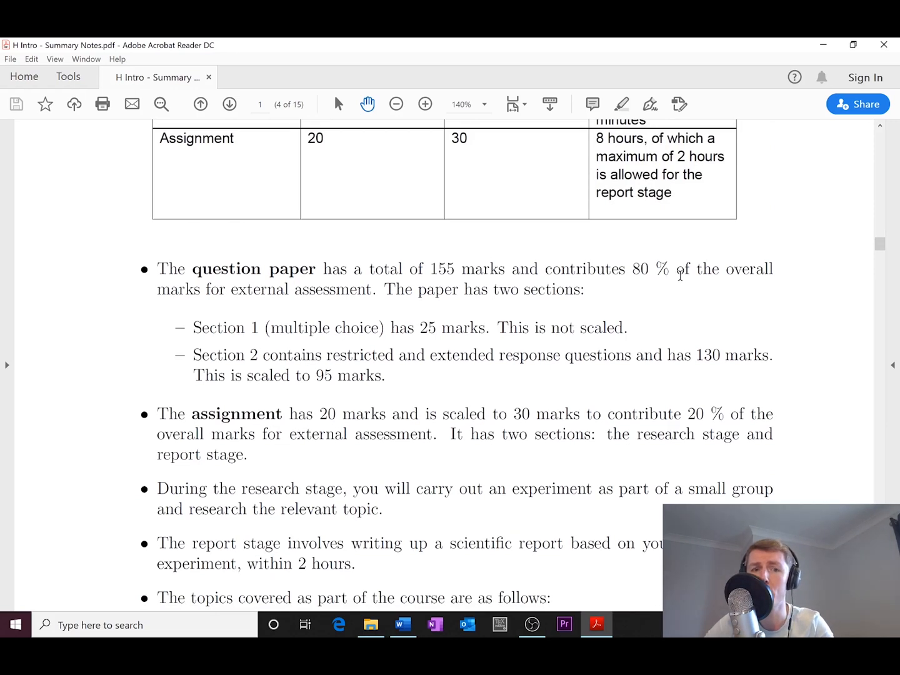
mouse_move(635, 286)
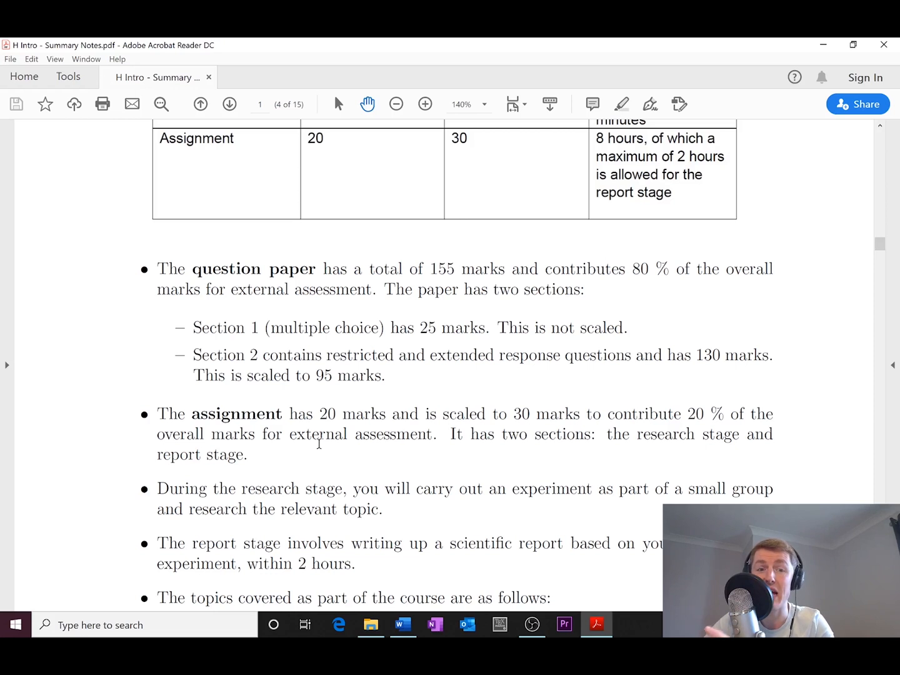
mouse_move(299, 309)
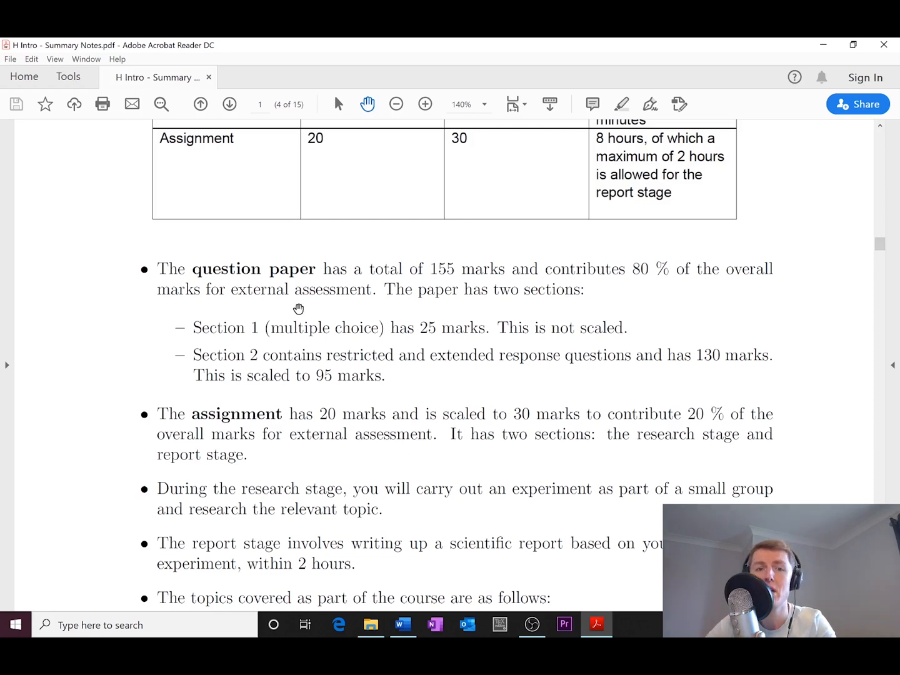
mouse_move(424, 321)
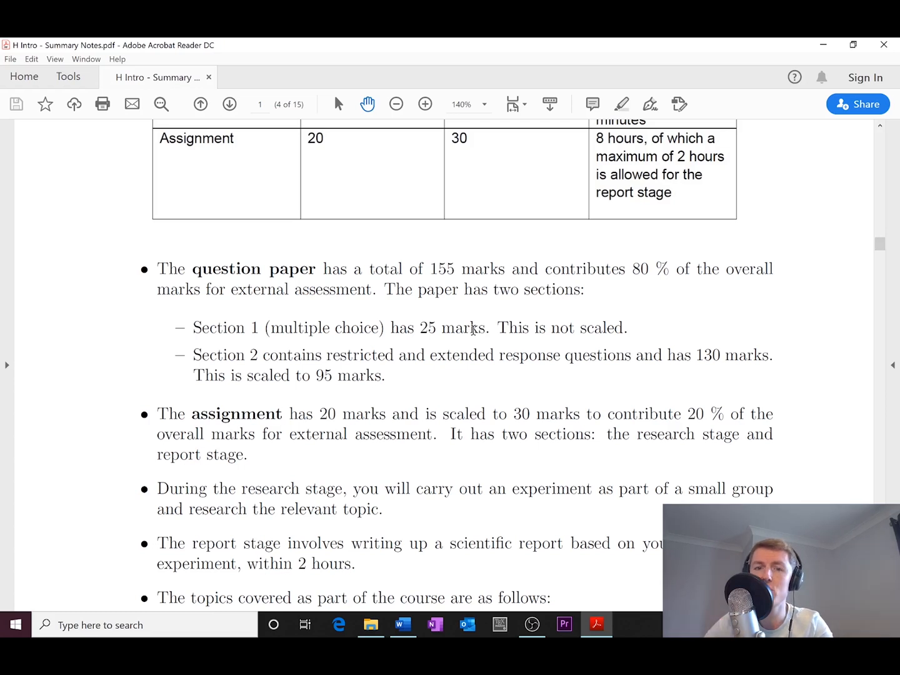
mouse_move(391, 374)
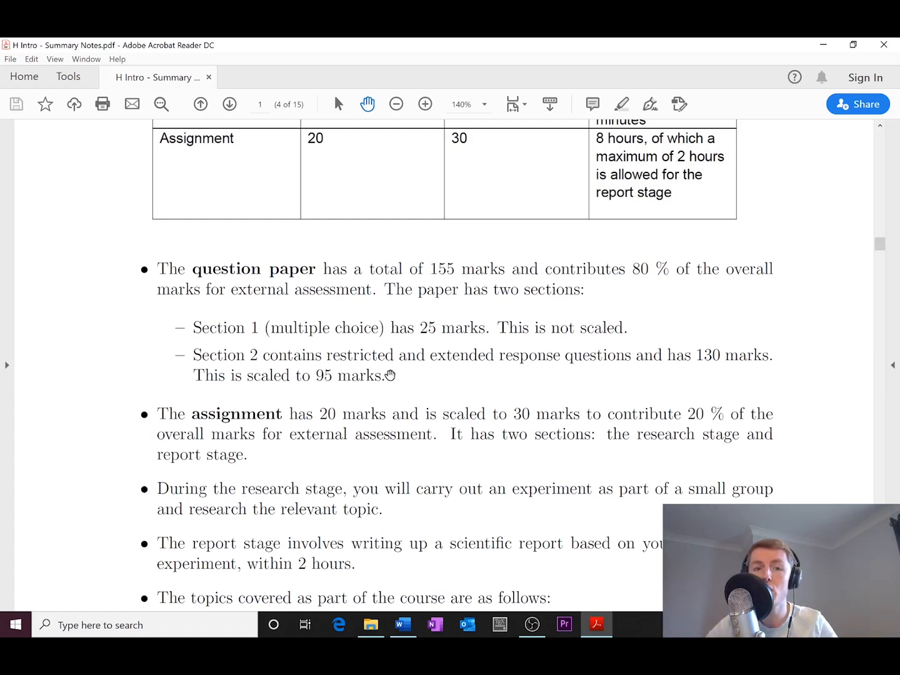
mouse_move(347, 379)
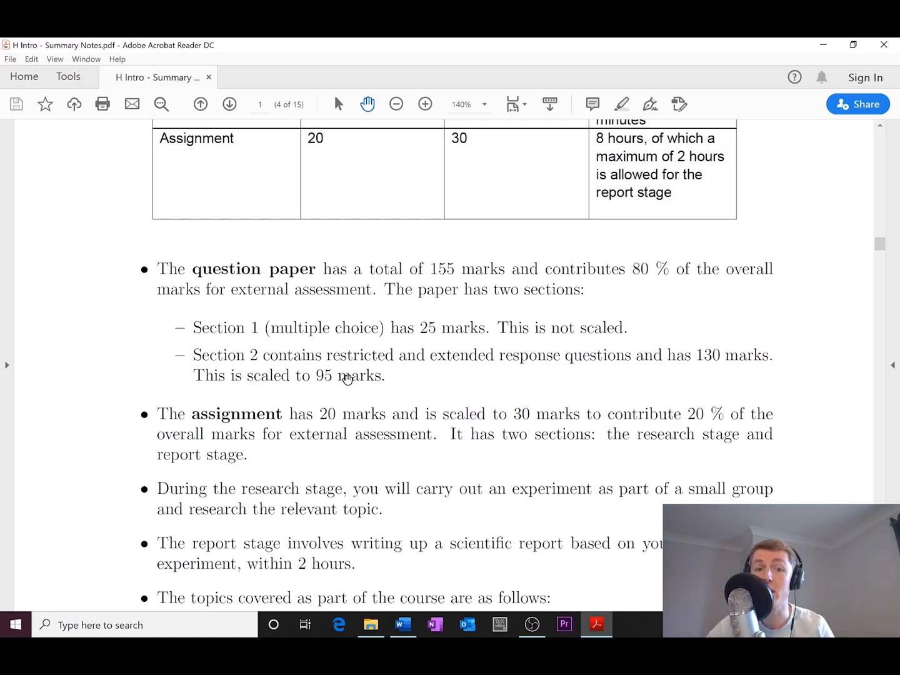
mouse_move(525, 378)
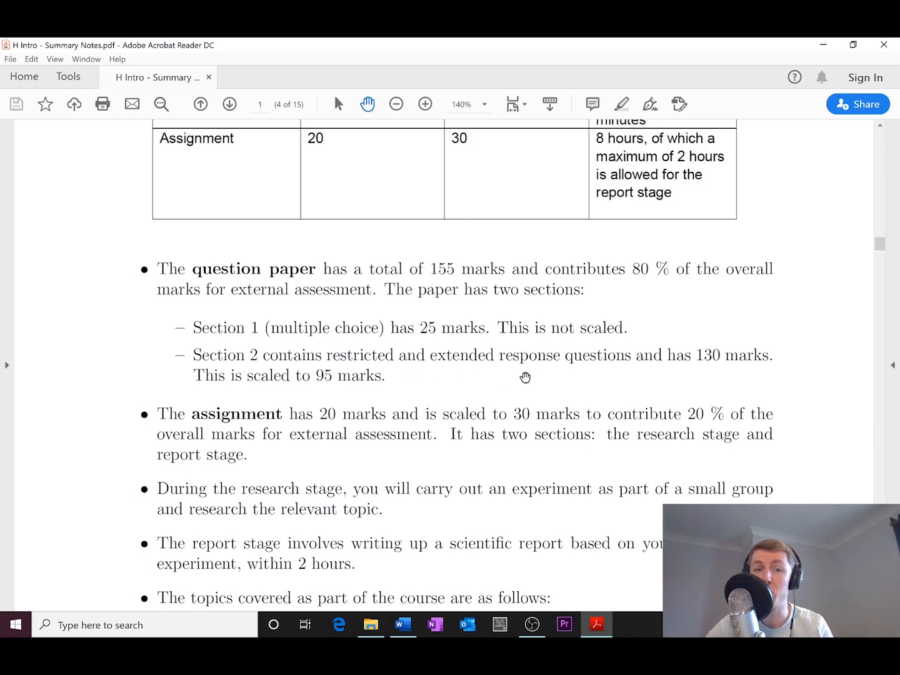
mouse_move(488, 365)
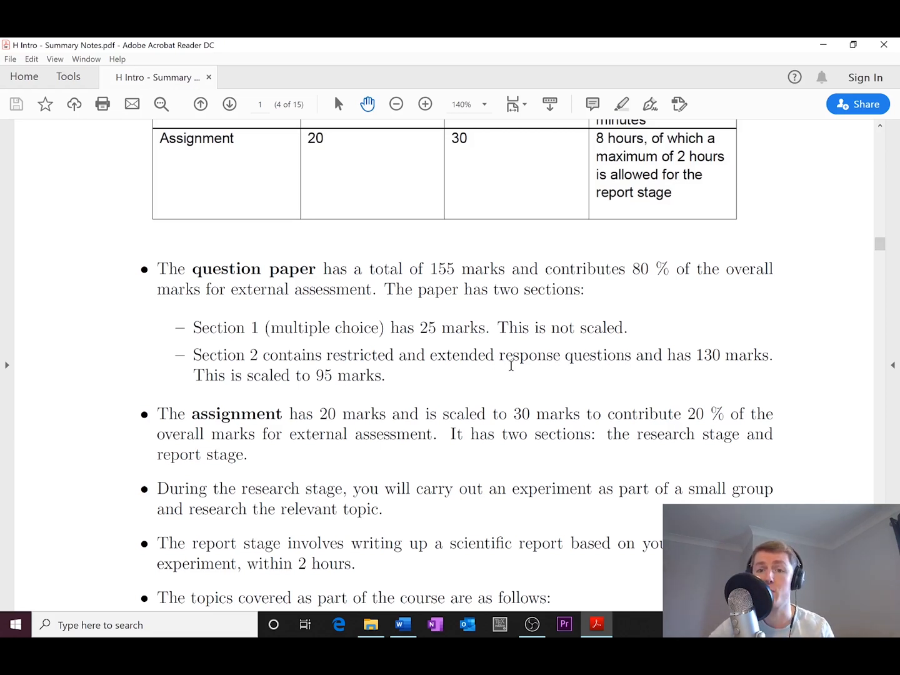
mouse_move(759, 363)
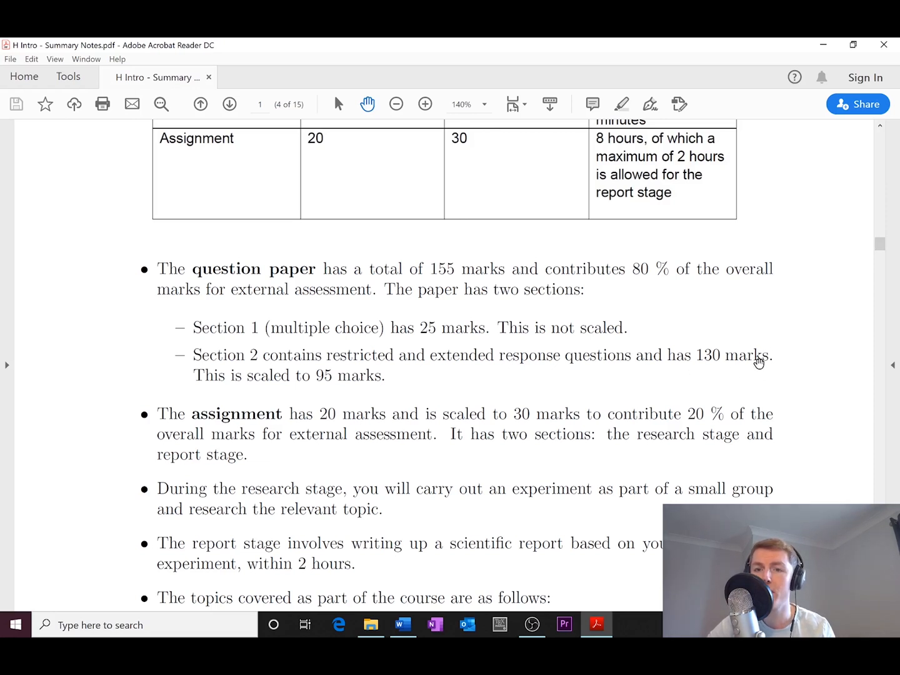
mouse_move(336, 371)
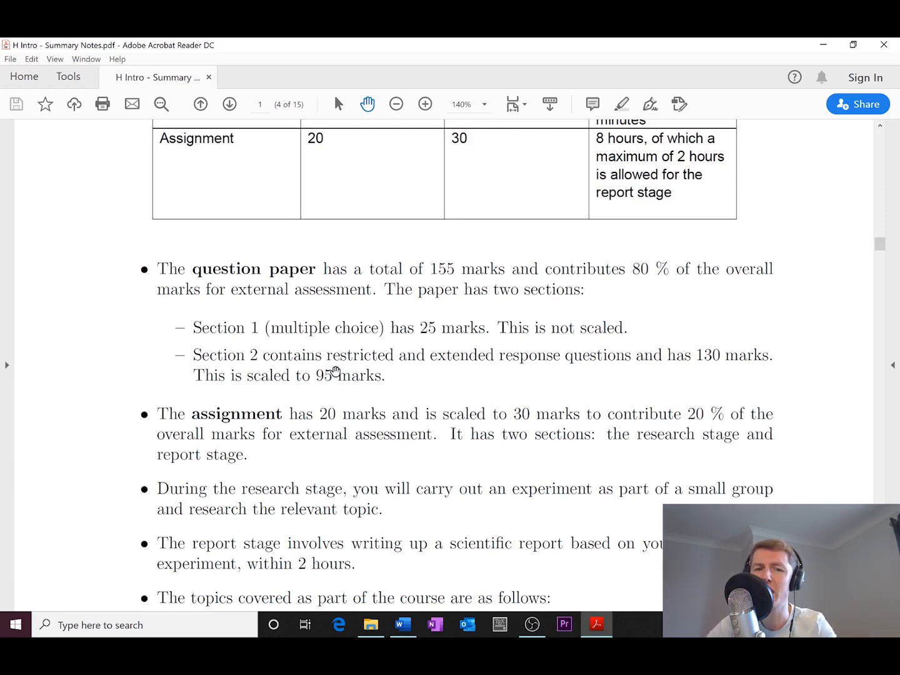
mouse_move(463, 335)
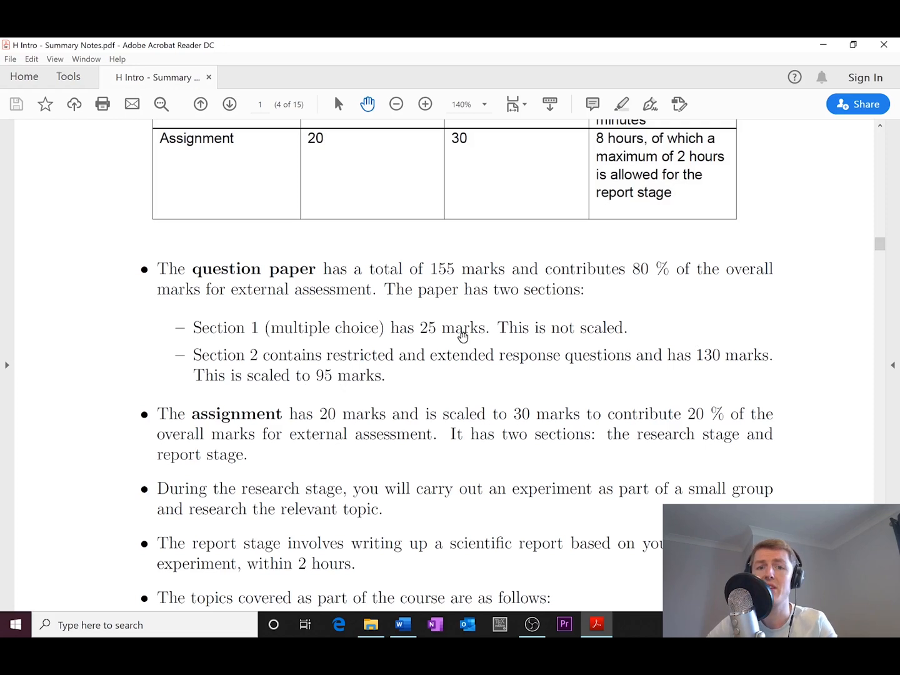
mouse_move(411, 325)
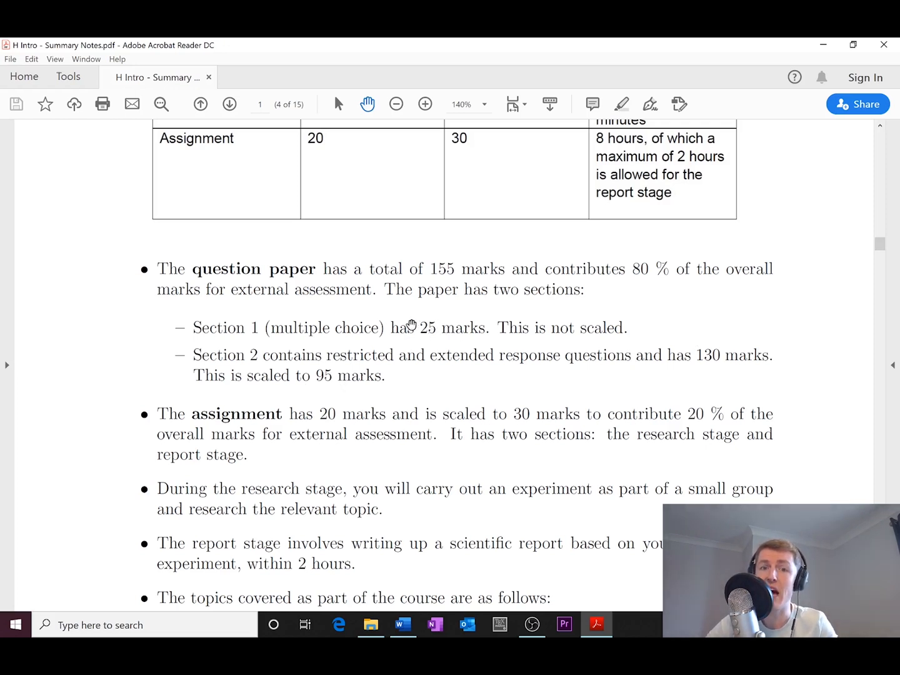
mouse_move(544, 378)
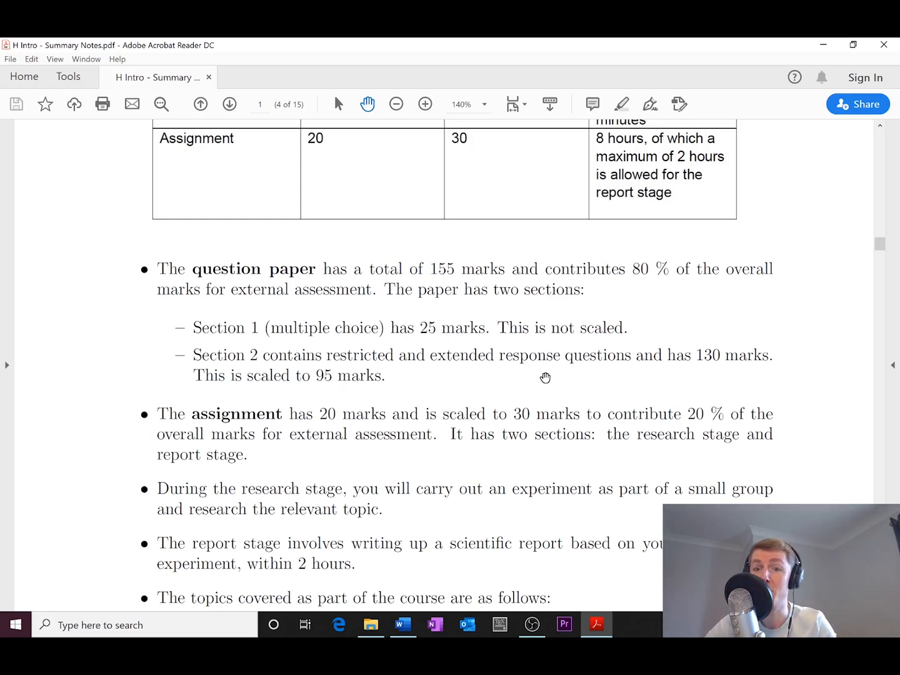
mouse_move(428, 372)
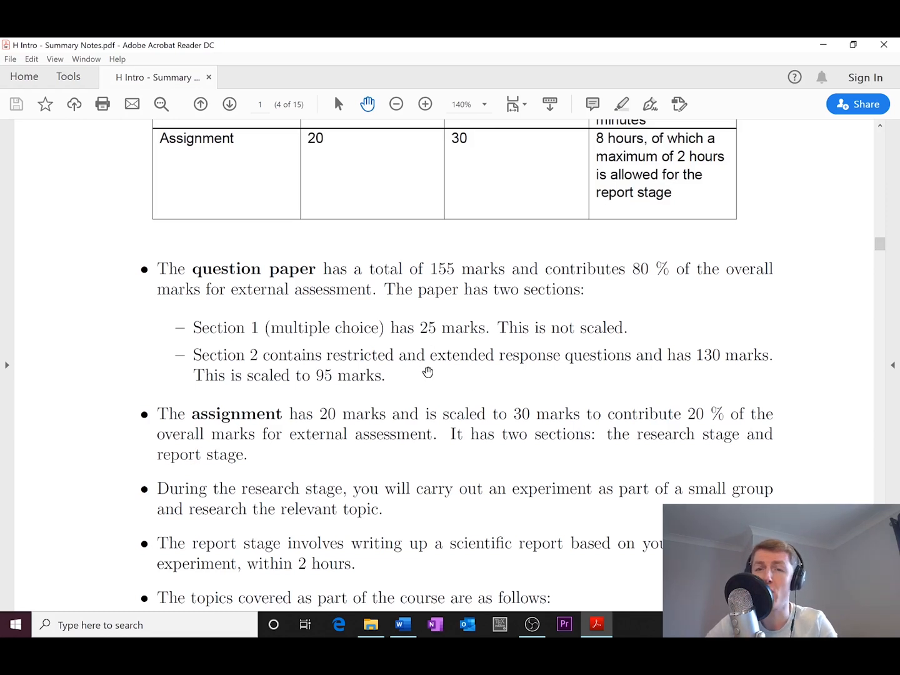
mouse_move(574, 397)
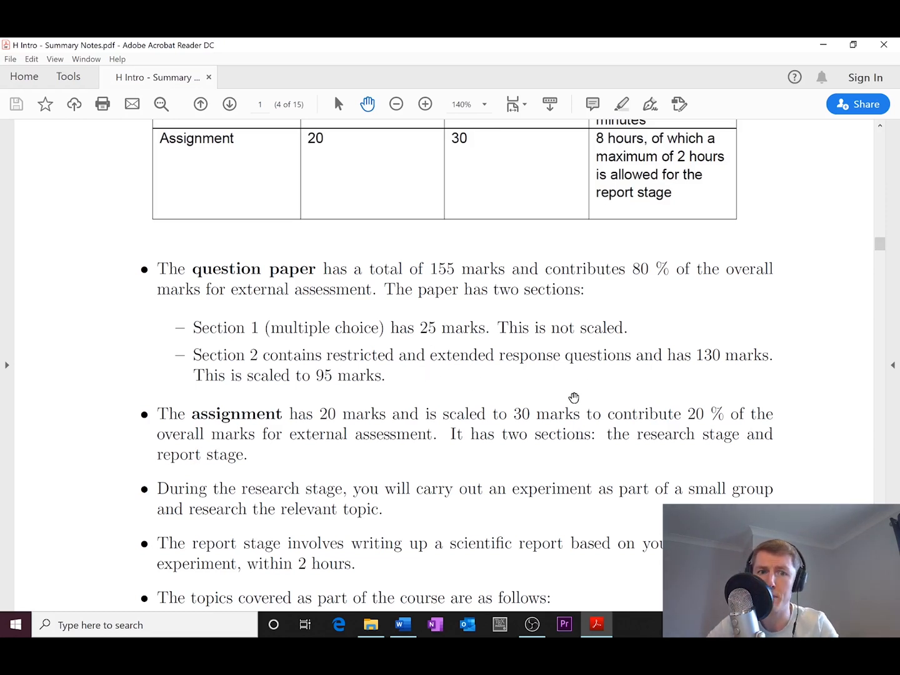
scroll("down", 3)
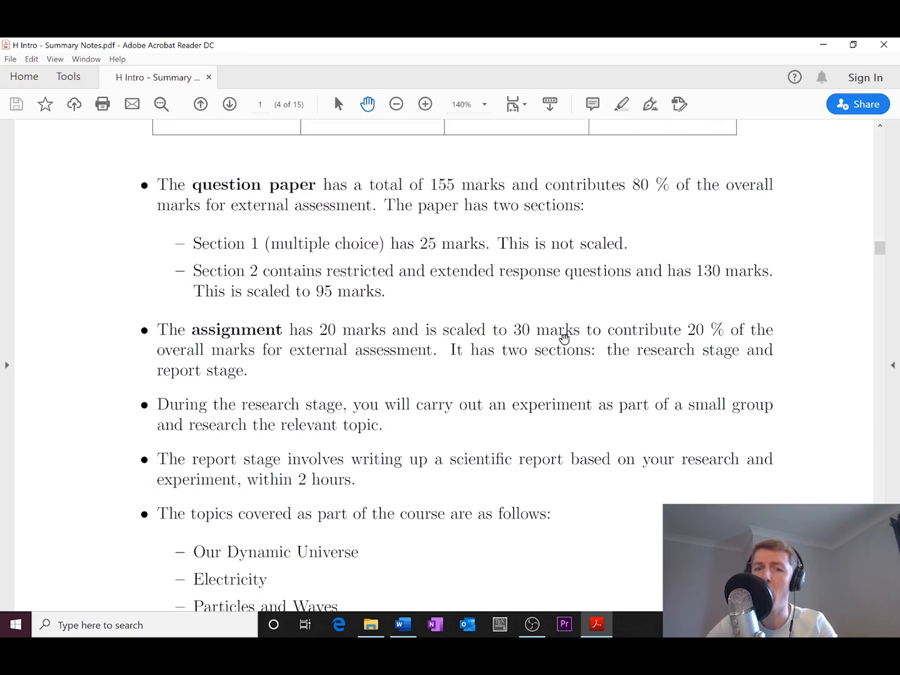
scroll("down", 3)
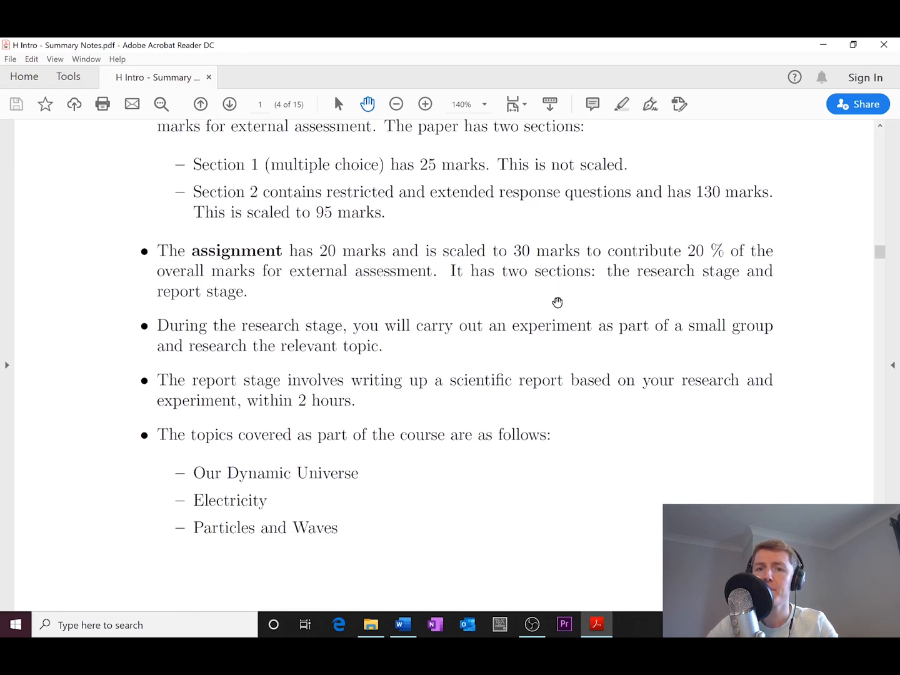
scroll("up", 3)
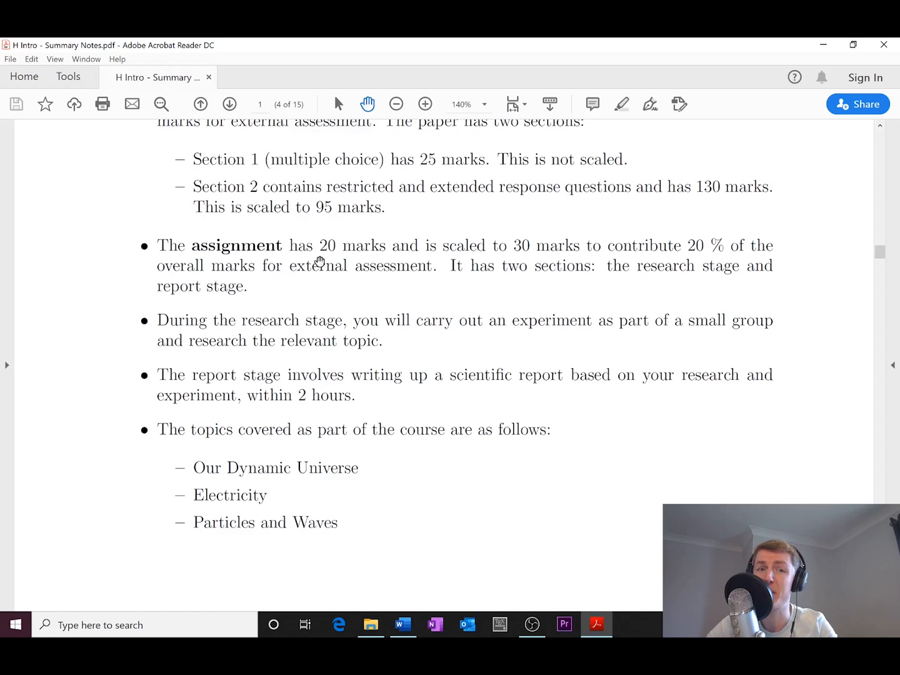
mouse_move(343, 266)
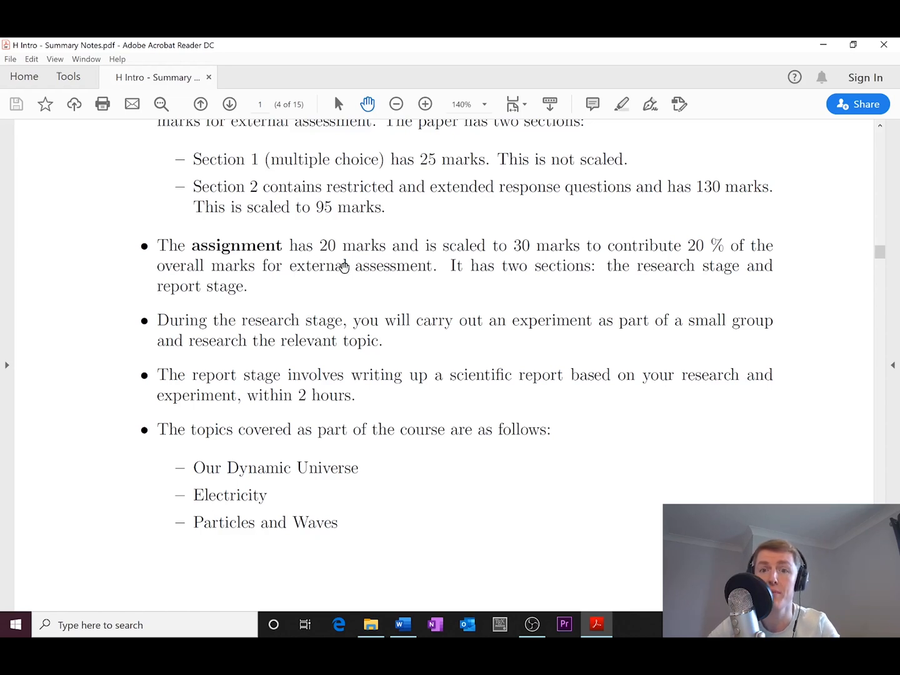
mouse_move(643, 258)
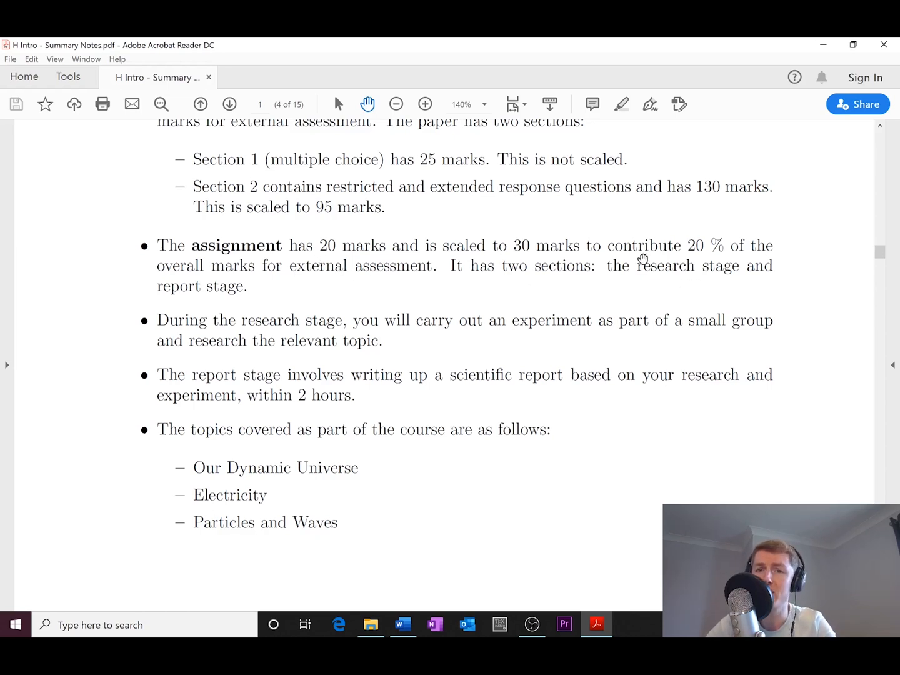
mouse_move(224, 291)
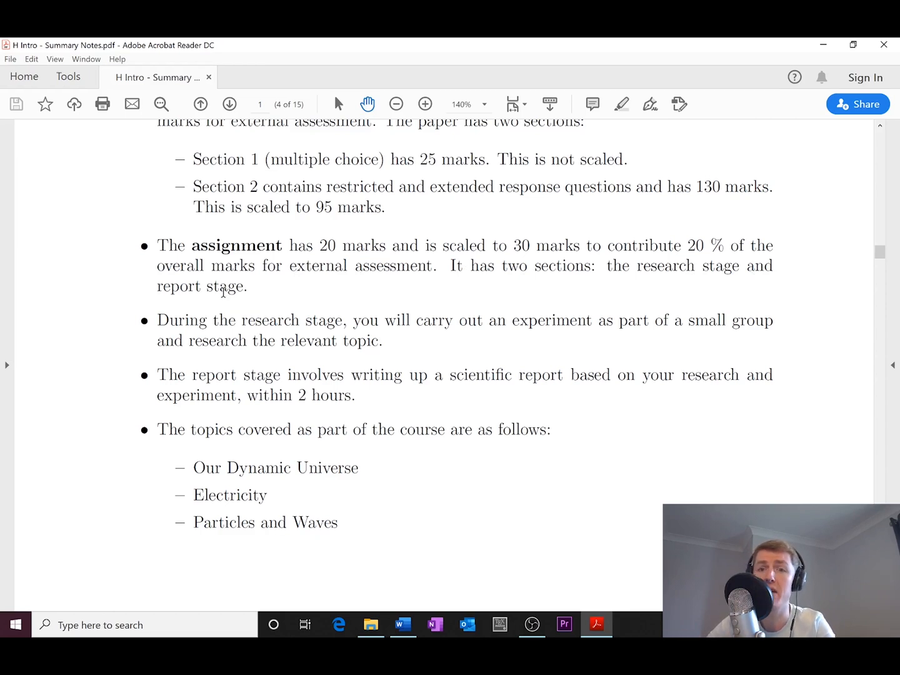
mouse_move(709, 273)
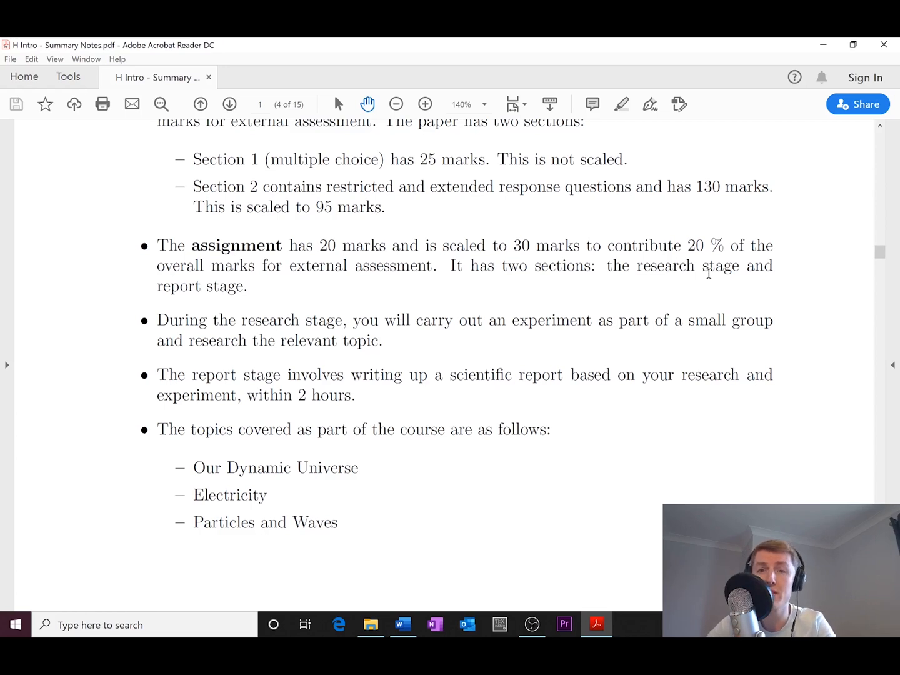
mouse_move(220, 289)
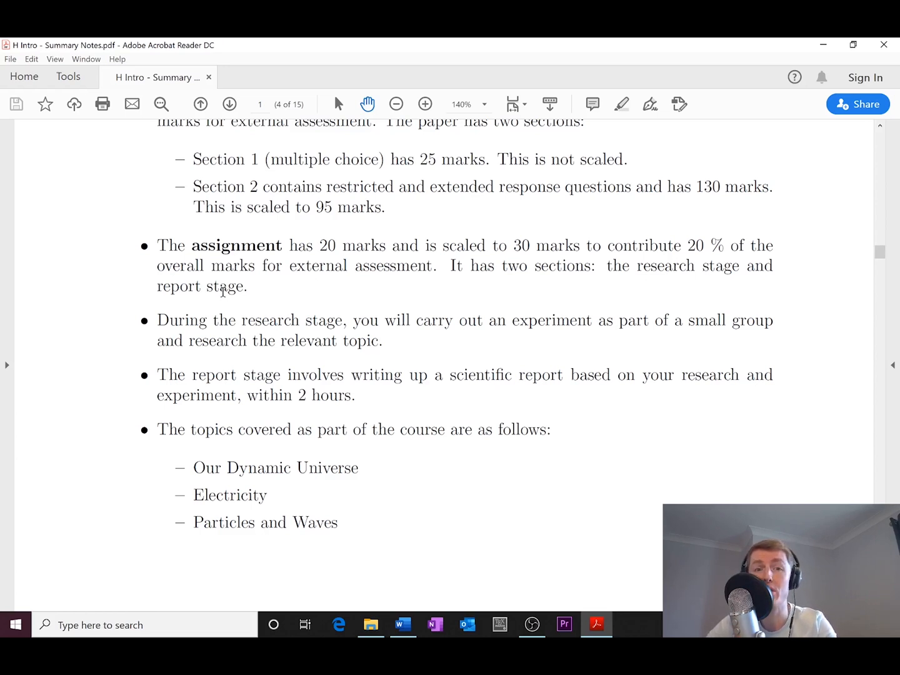
mouse_move(375, 297)
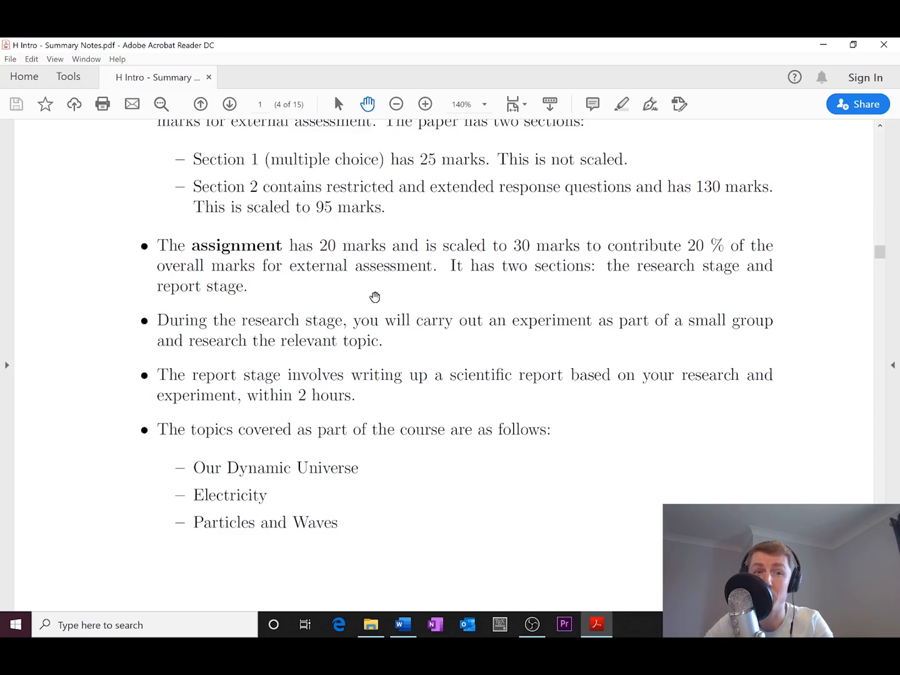
mouse_move(331, 332)
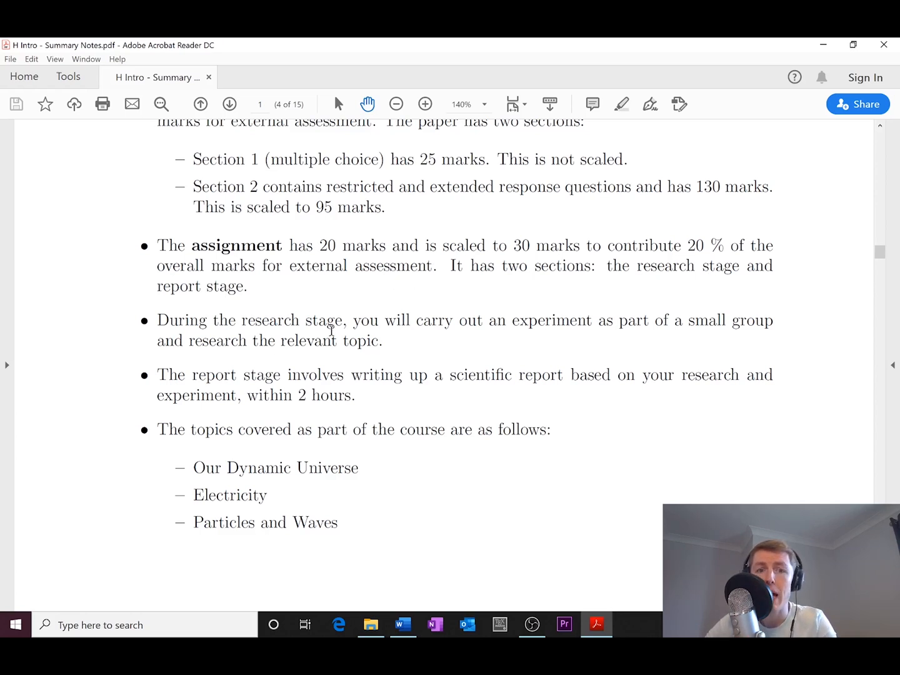
mouse_move(682, 347)
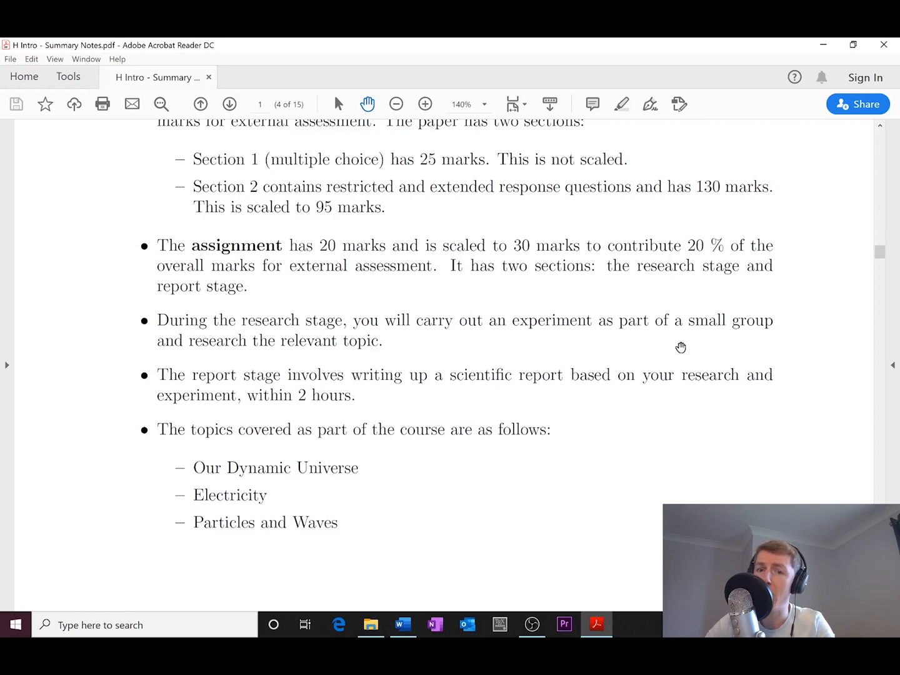
mouse_move(378, 358)
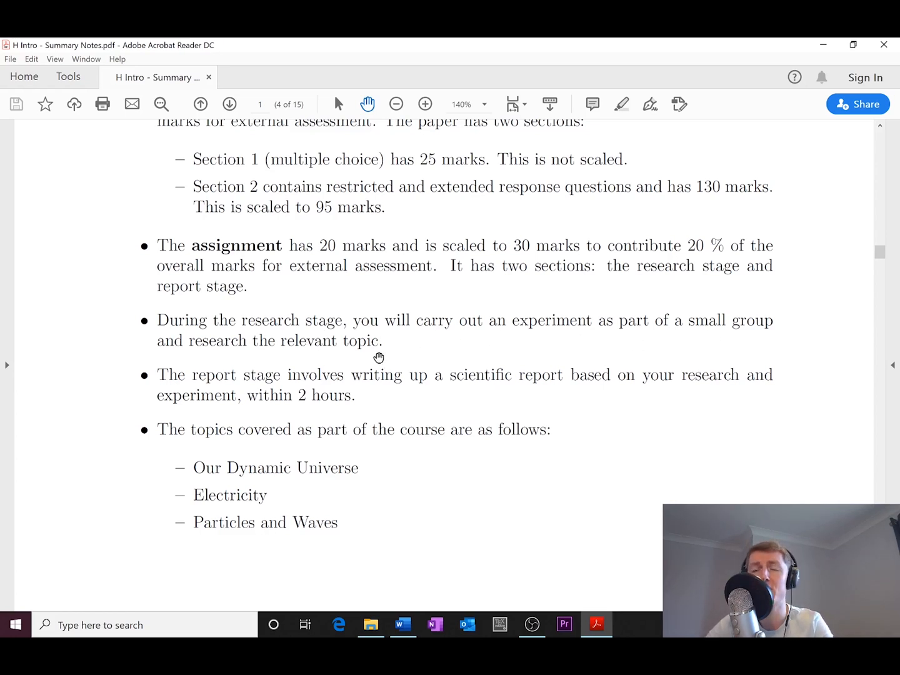
mouse_move(378, 342)
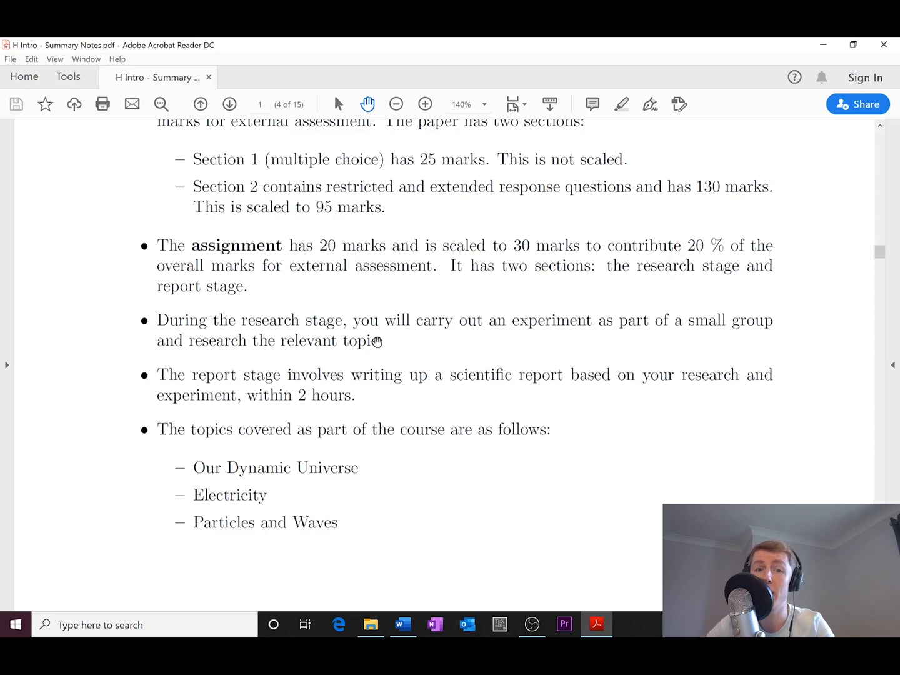
mouse_move(348, 335)
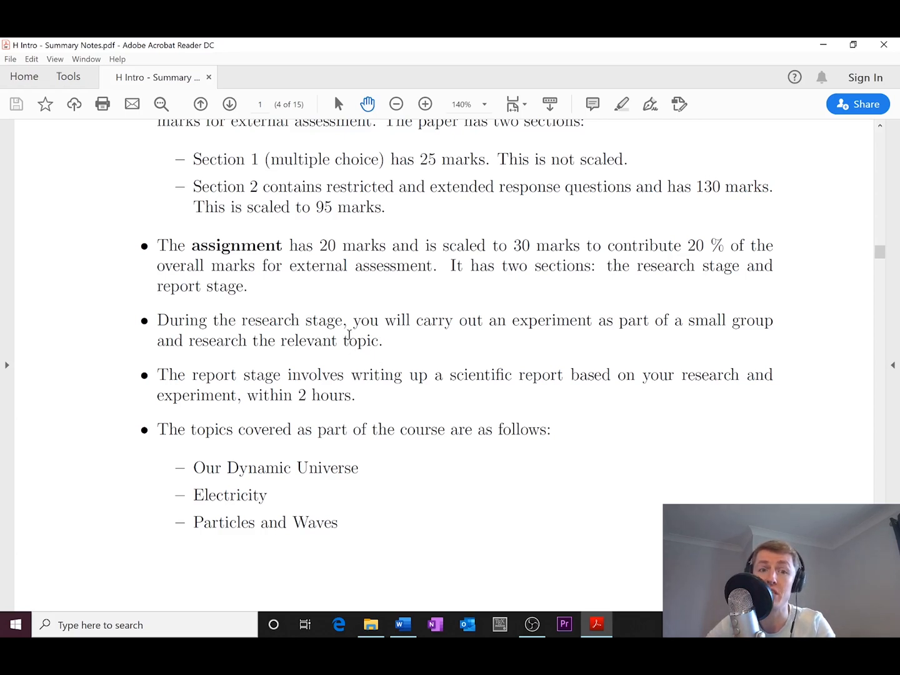
scroll("down", 3)
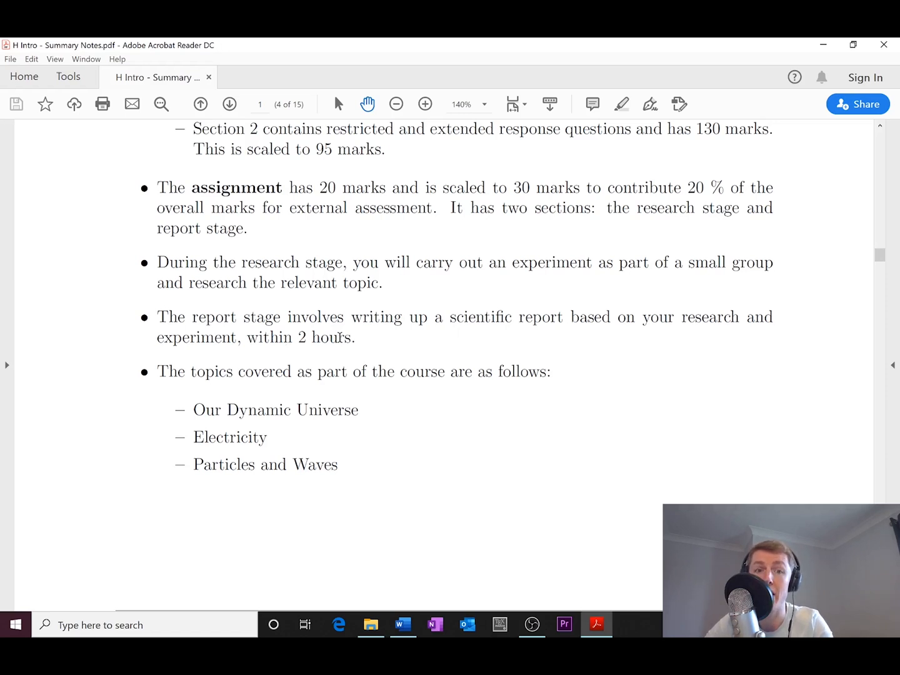
Step: Select 'Electricity' in the PDF, then switch to Document3 in Word listing unit subtopics
scroll("down", 3)
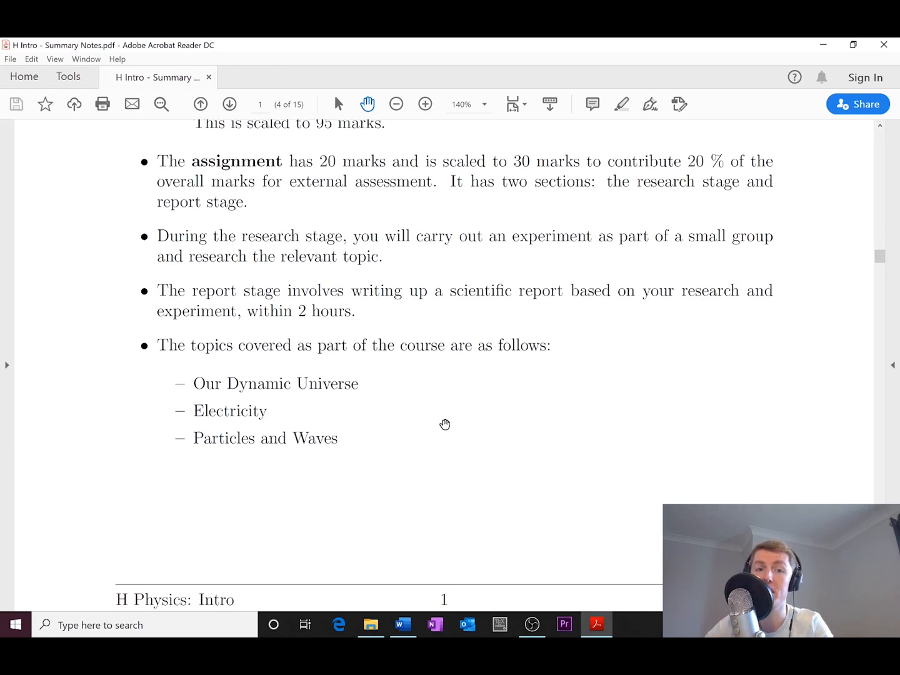
mouse_move(360, 384)
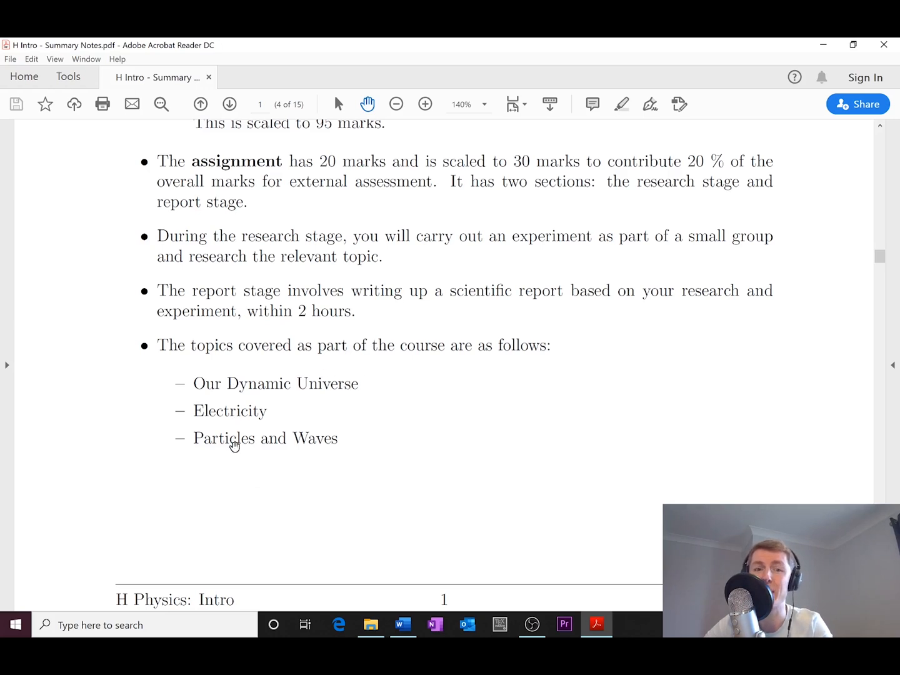
mouse_move(296, 416)
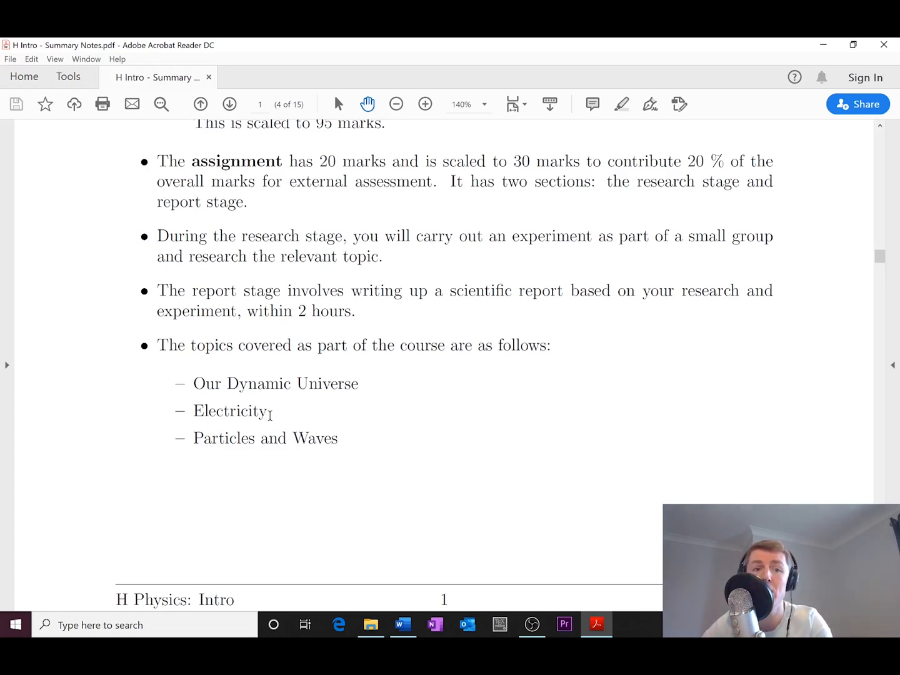
double_click(228, 411)
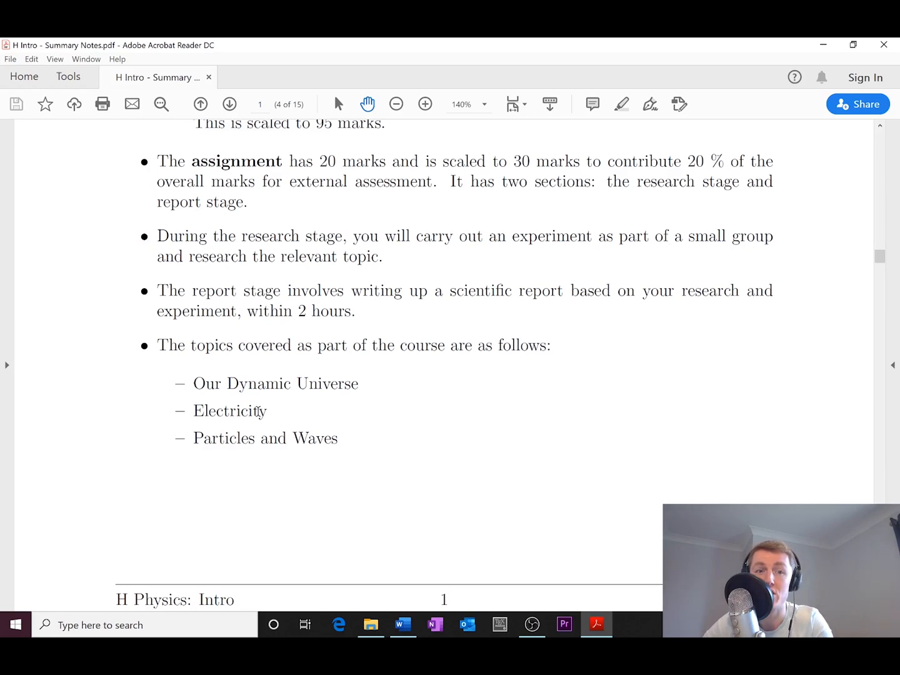
mouse_move(262, 384)
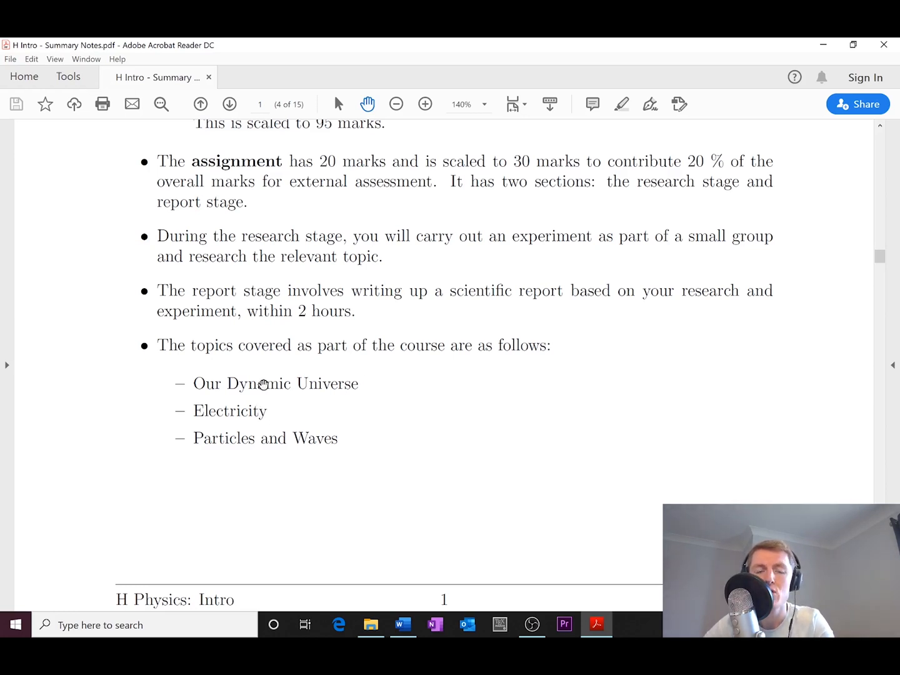
mouse_move(357, 392)
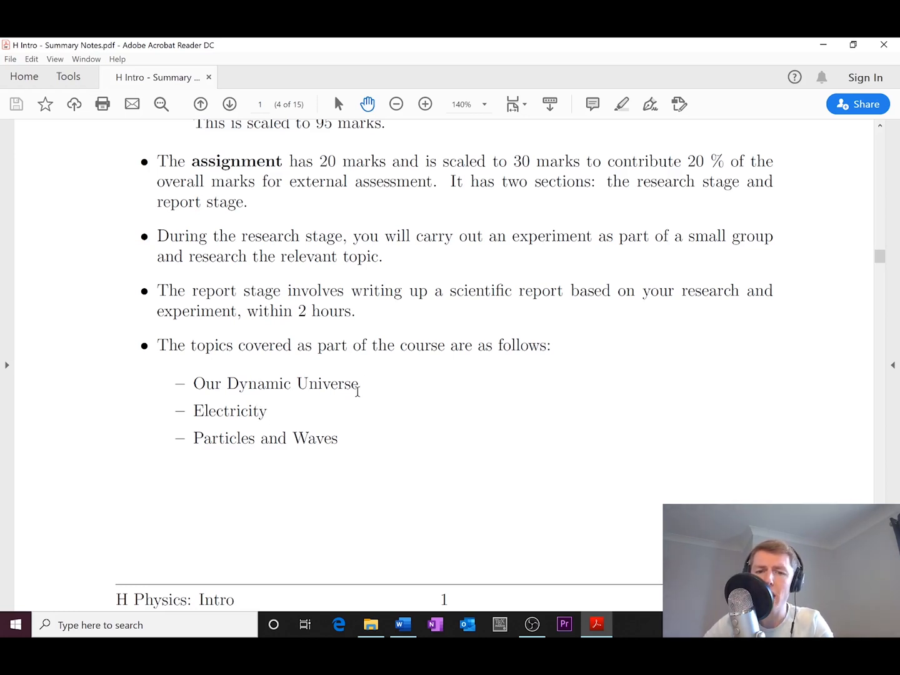
mouse_move(413, 506)
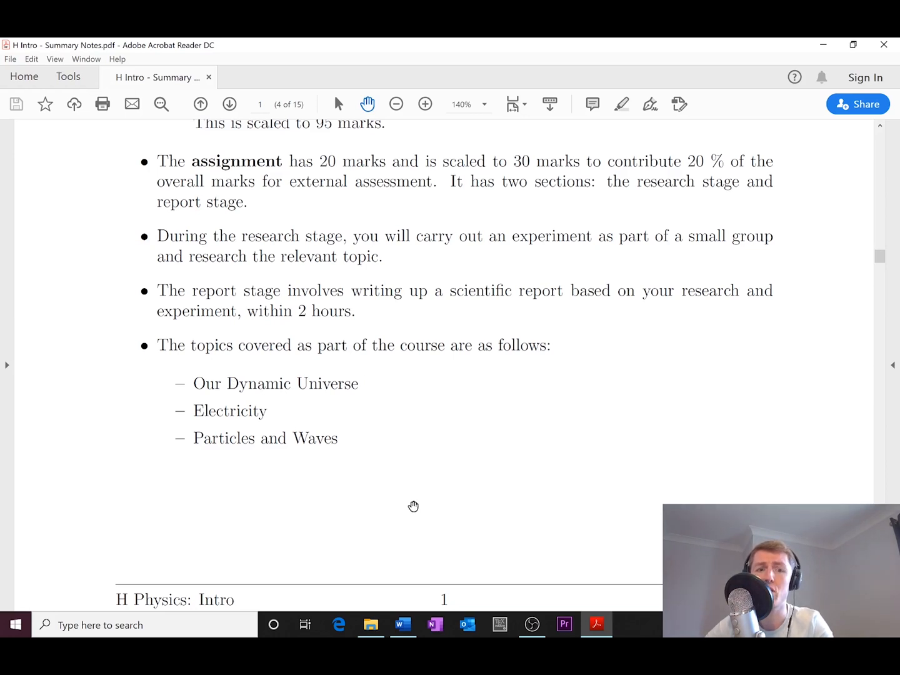
left_click(402, 625)
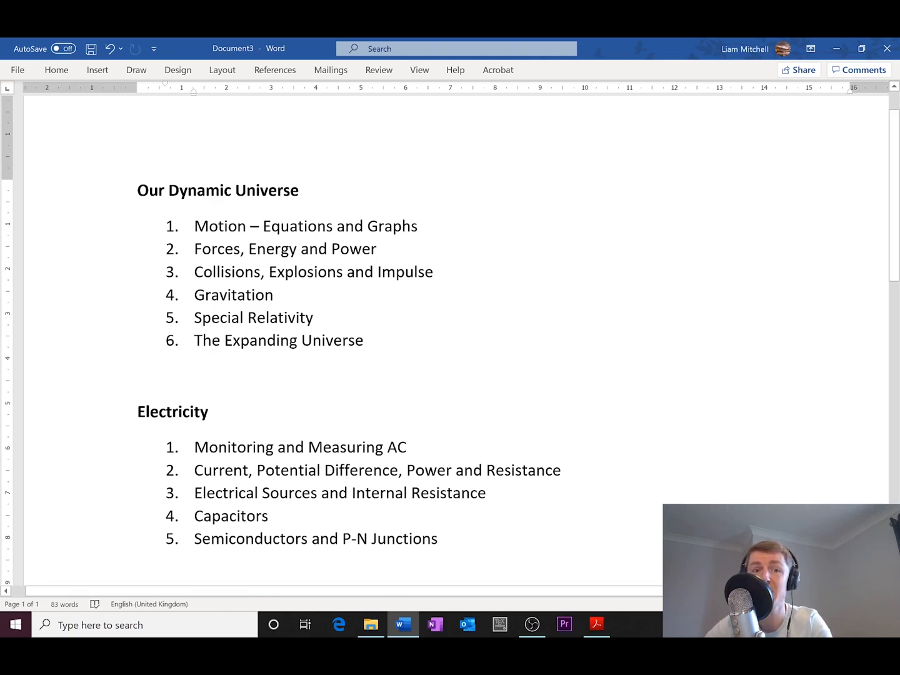
scroll("down", 3)
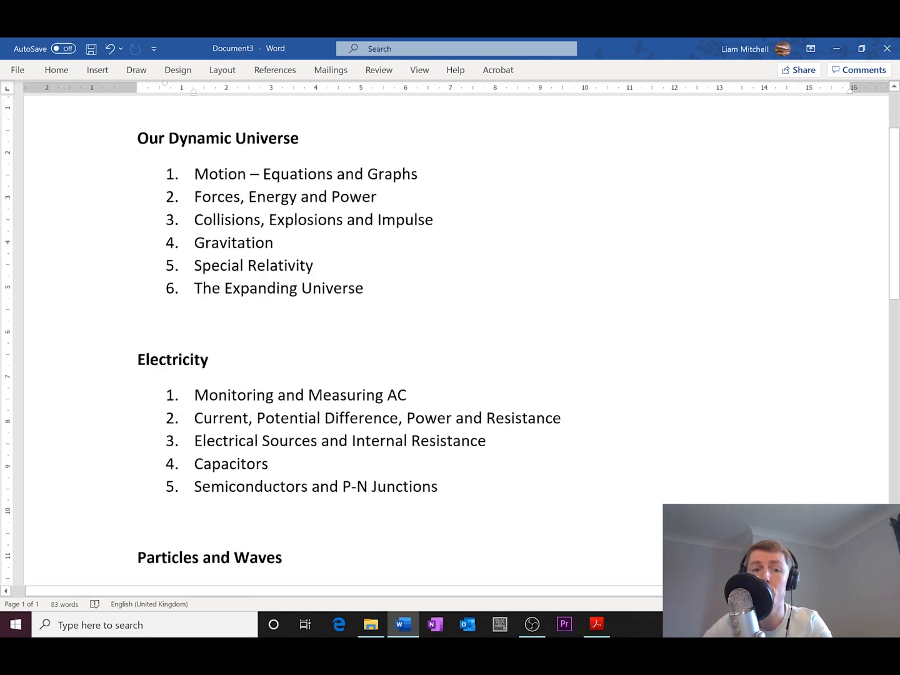
scroll("down", 3)
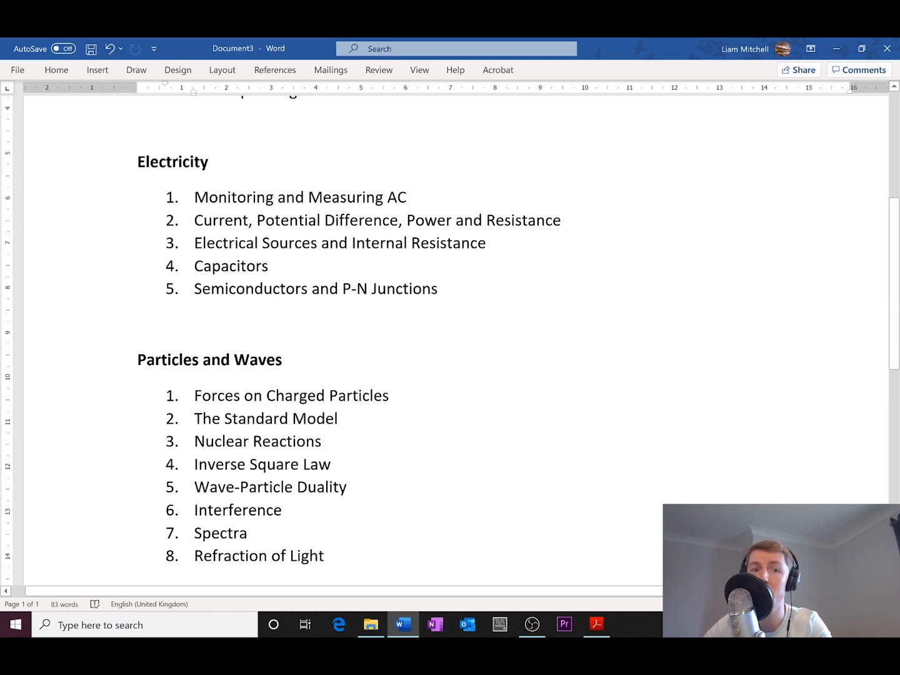
scroll("down", 3)
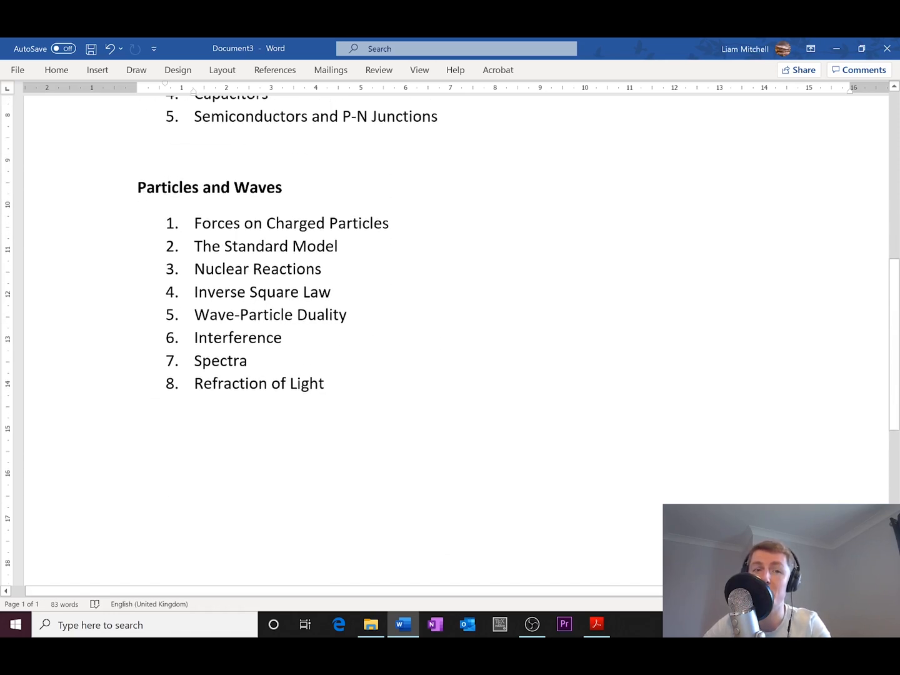
scroll("up", 3)
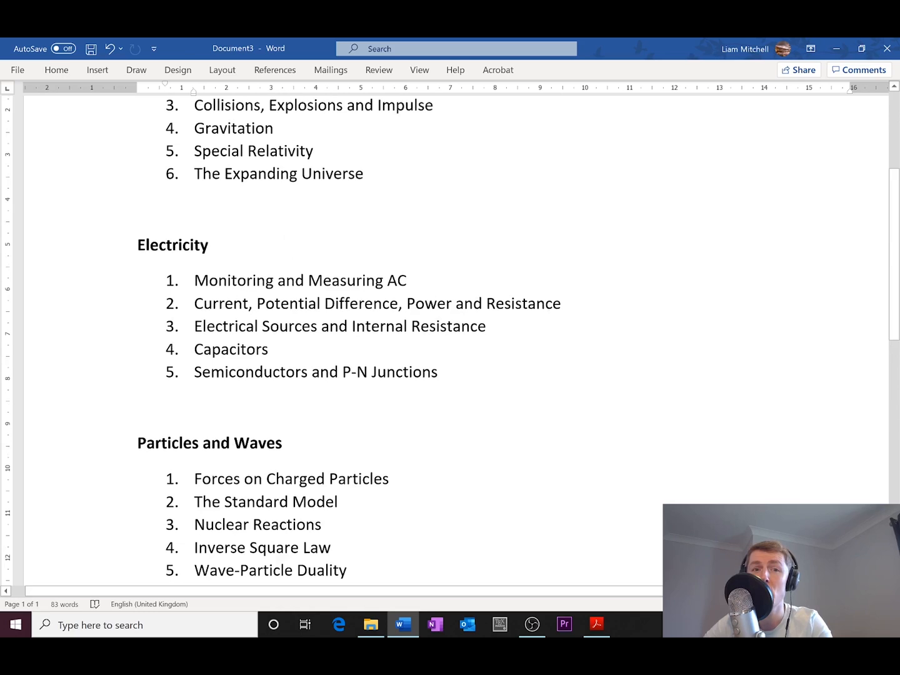
scroll("up", 3)
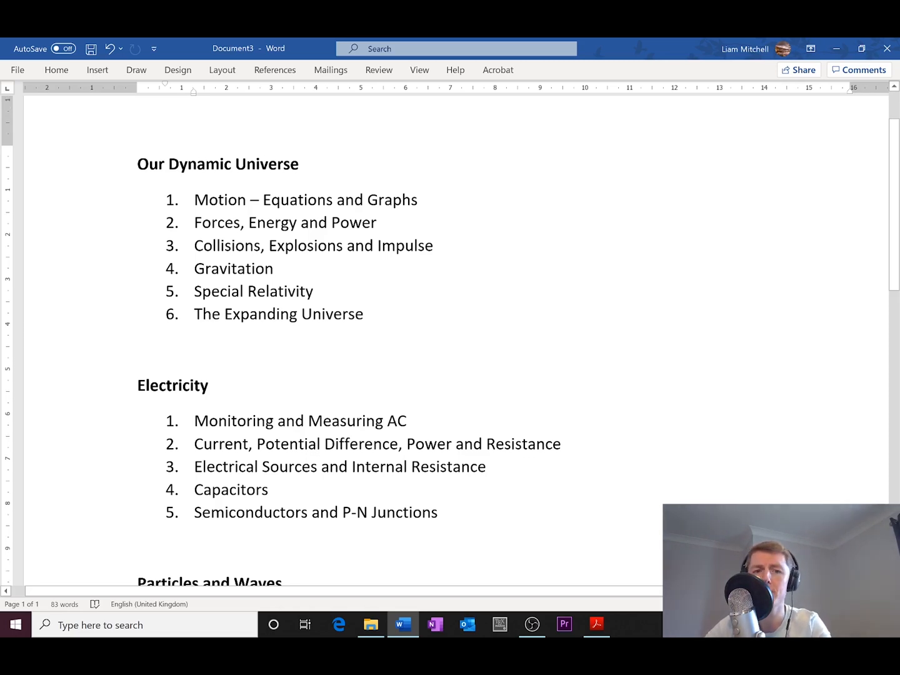
scroll("down", 3)
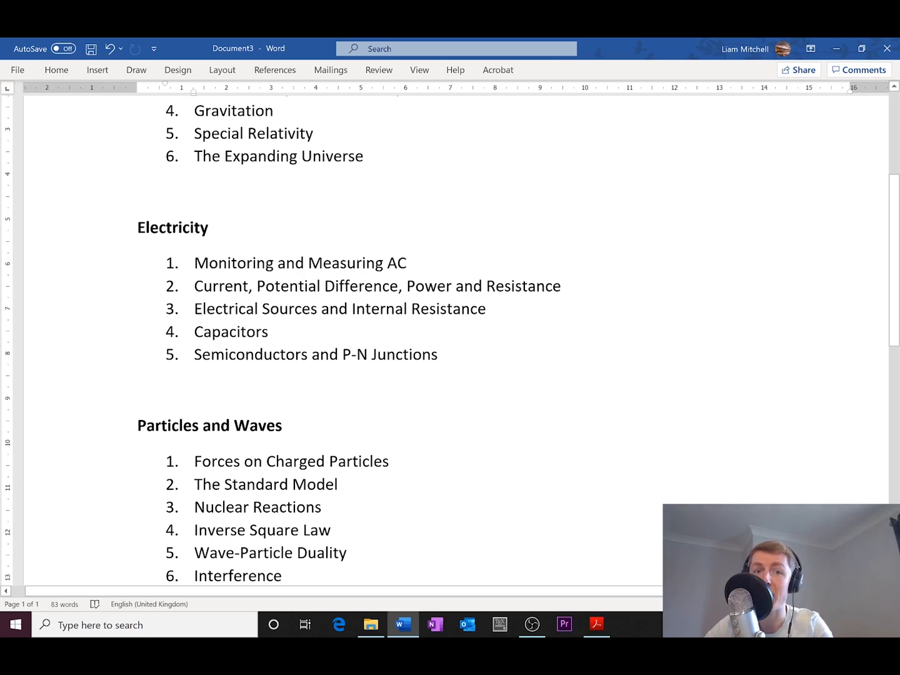
left_click(269, 332)
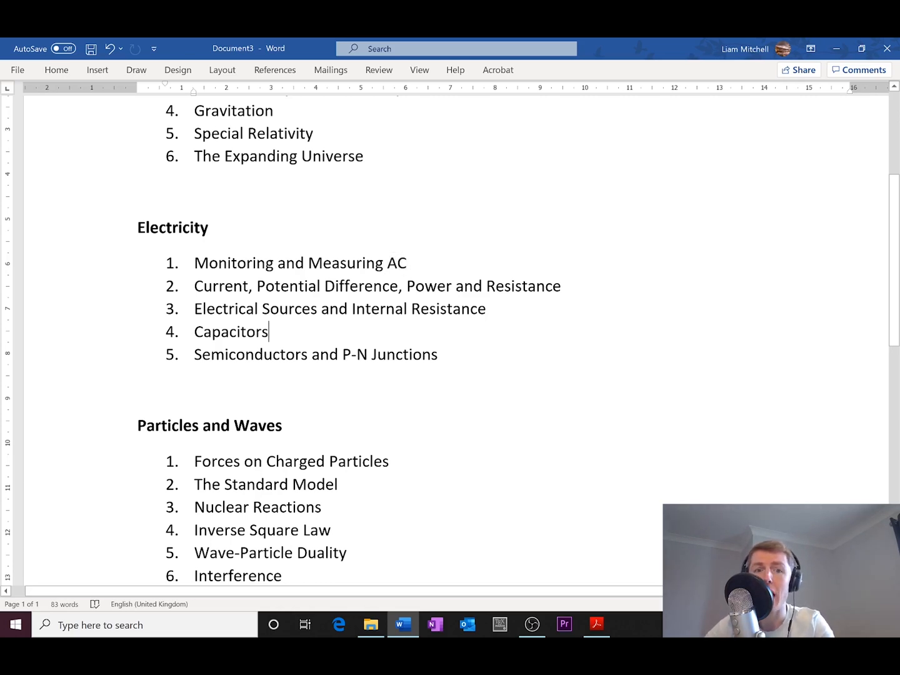
double_click(231, 332)
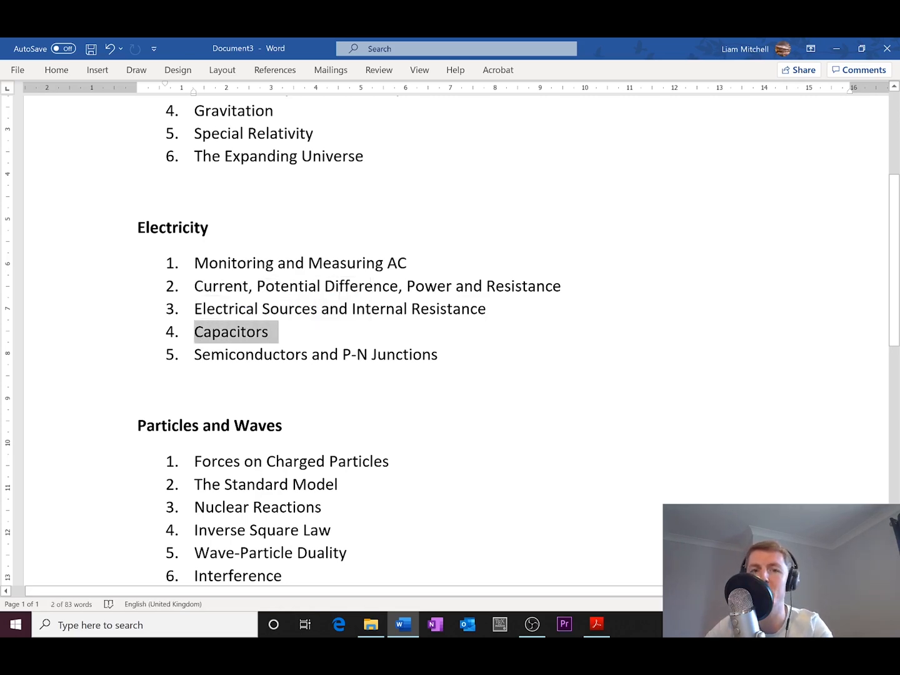
scroll("down", 3)
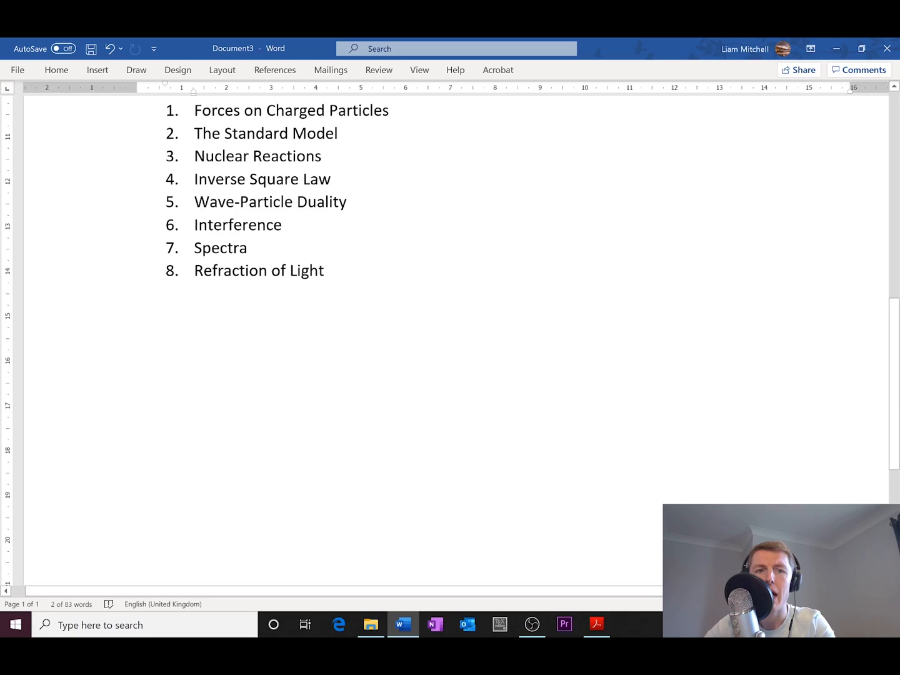
scroll("up", 3)
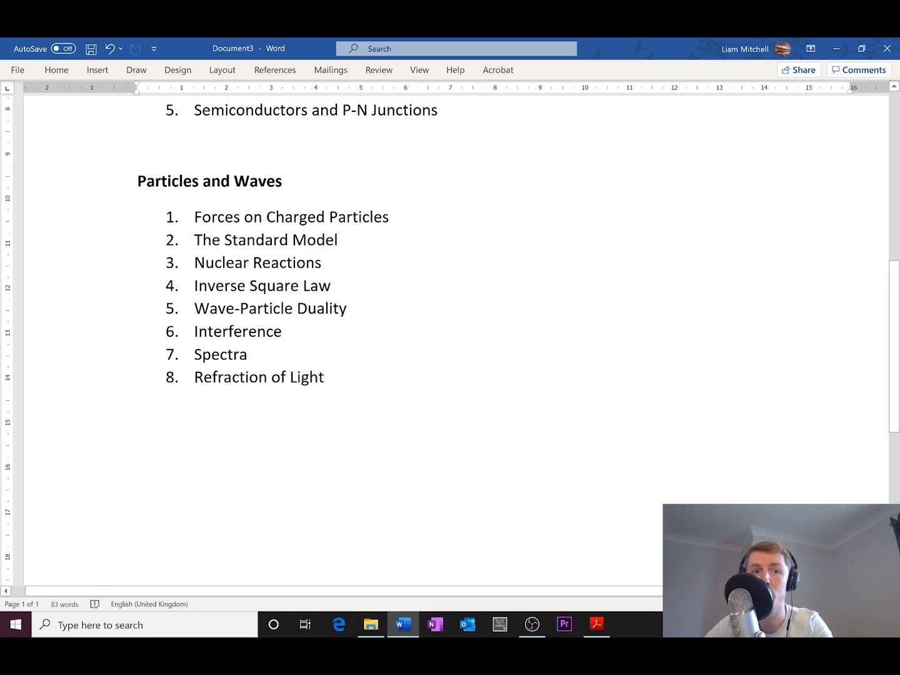
left_click(282, 181)
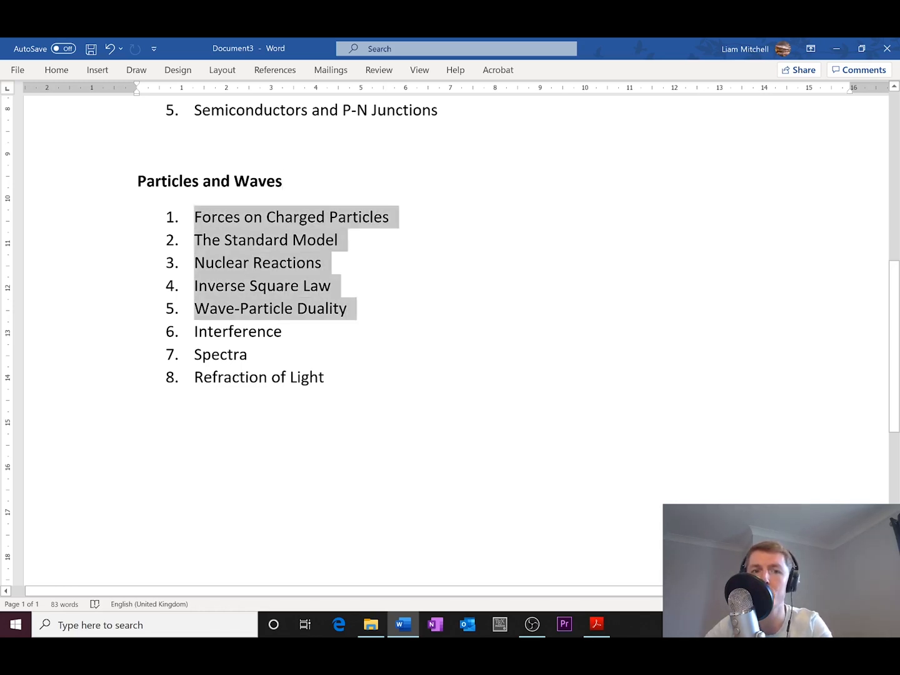
left_click(392, 318)
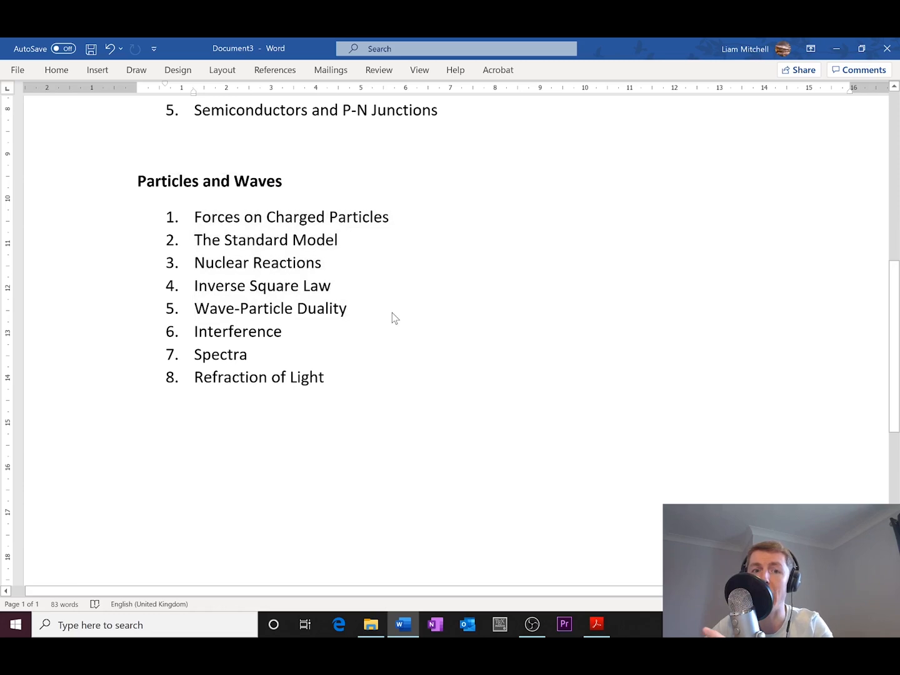
left_click(348, 309)
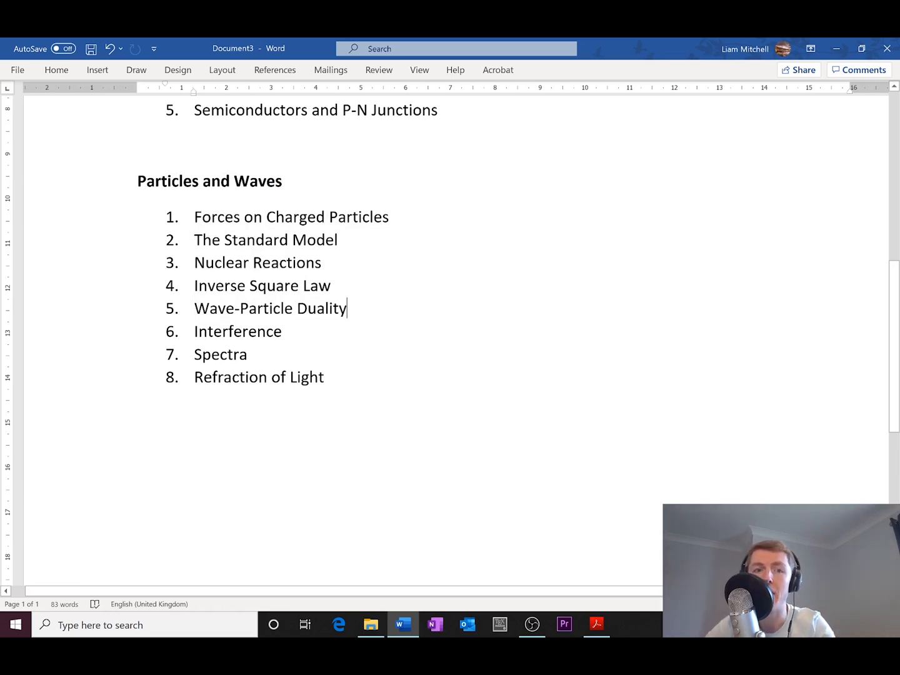